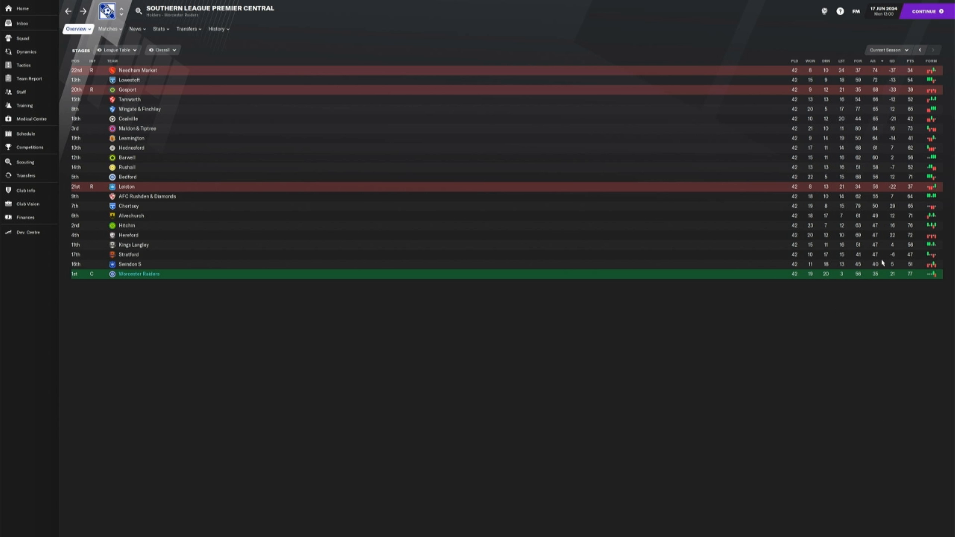
mouse_move(860, 64)
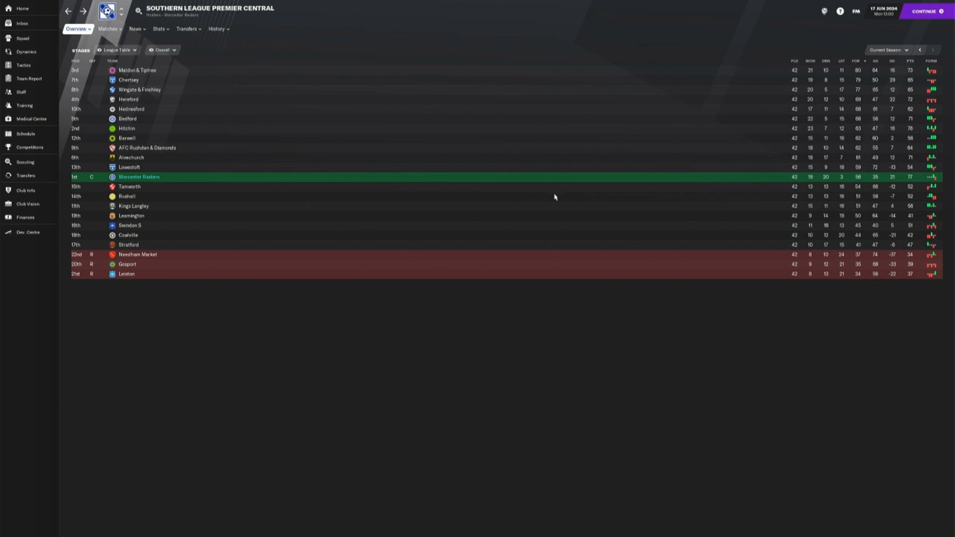
mouse_move(72, 61)
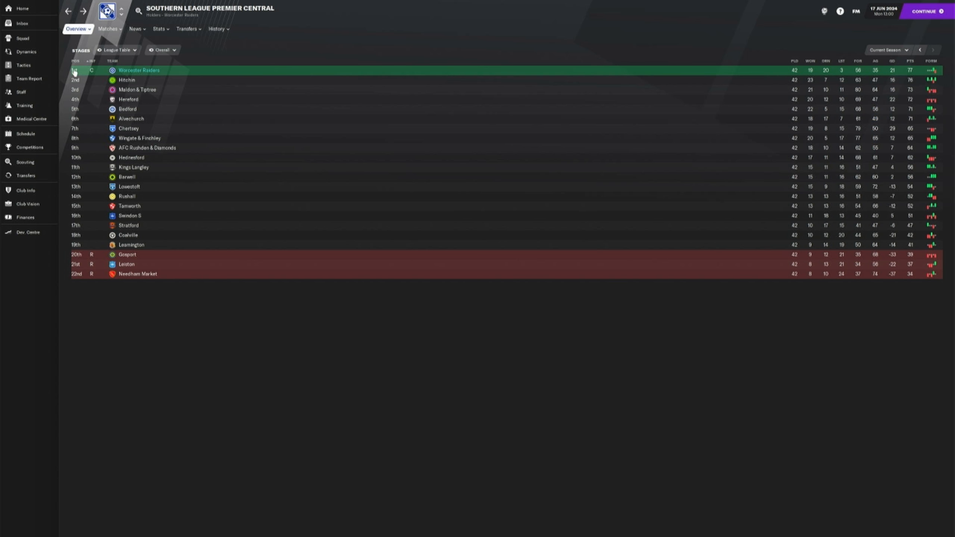
- Display the Past Positions graph charting the climb from 15th to first over 42 matches
left_click(163, 50)
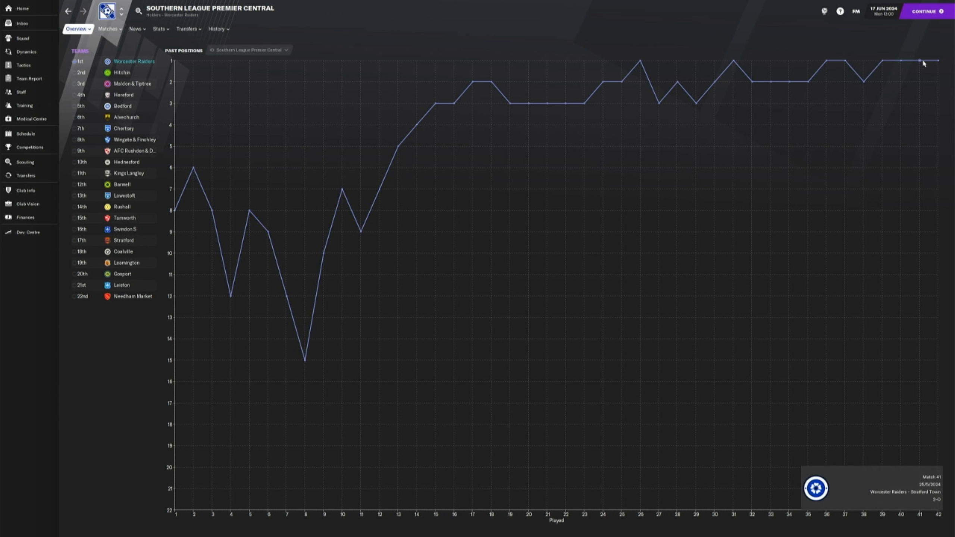
mouse_move(922, 64)
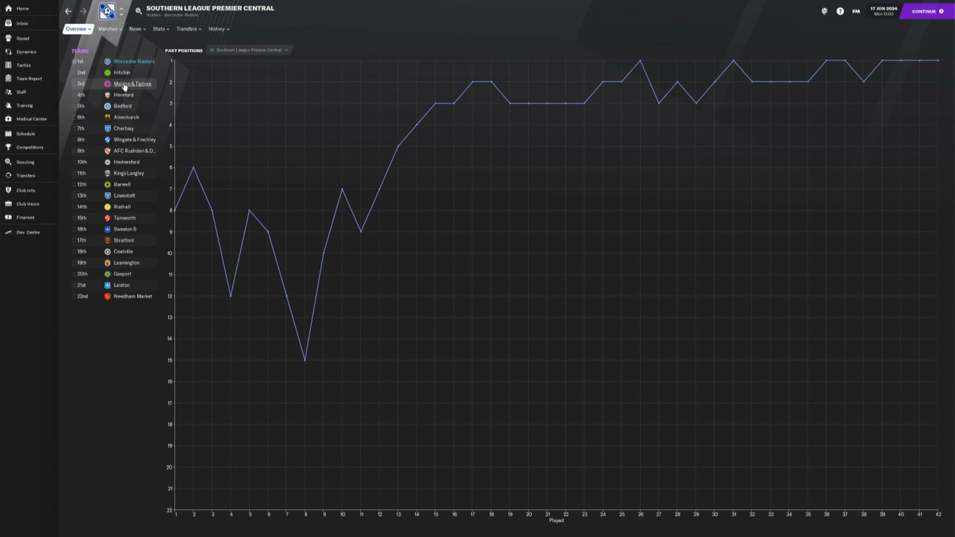
mouse_move(858, 142)
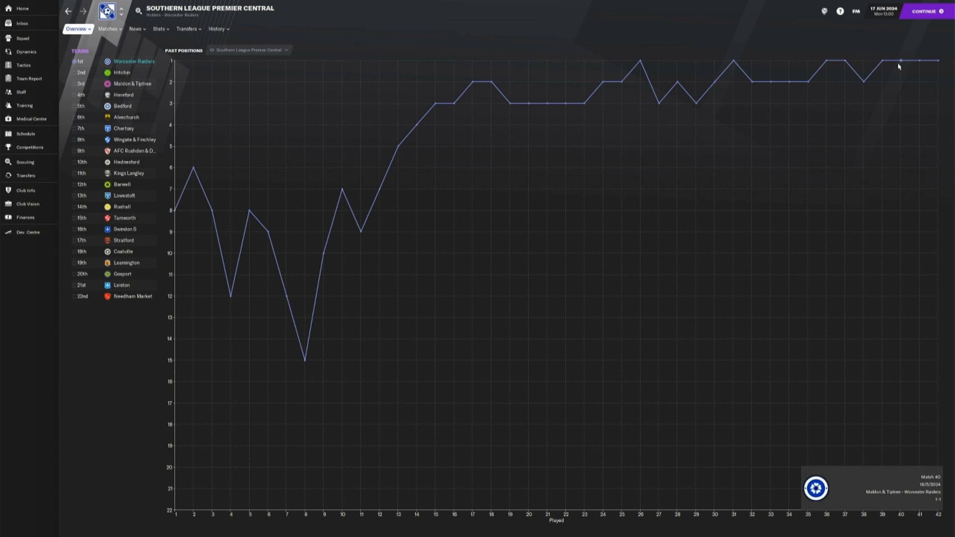
mouse_move(22, 38)
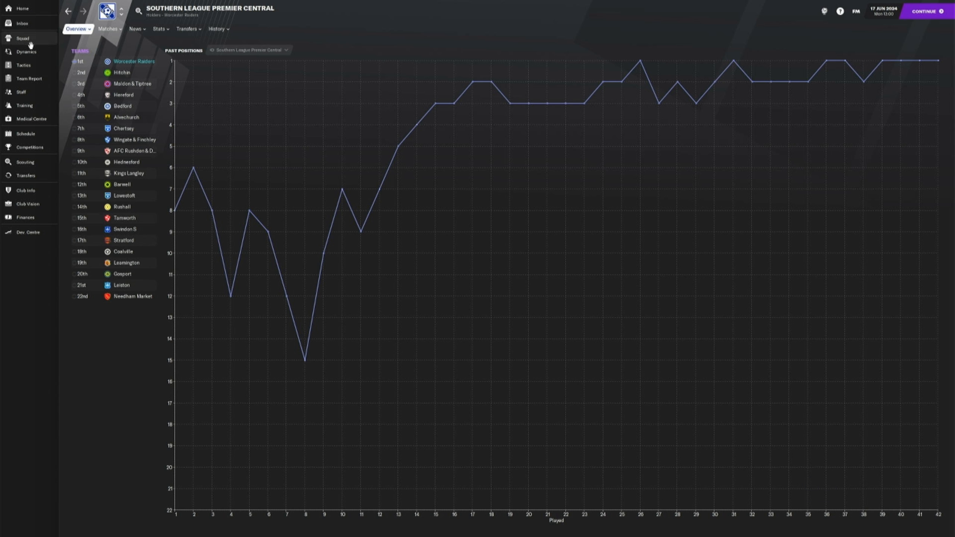
mouse_move(25, 106)
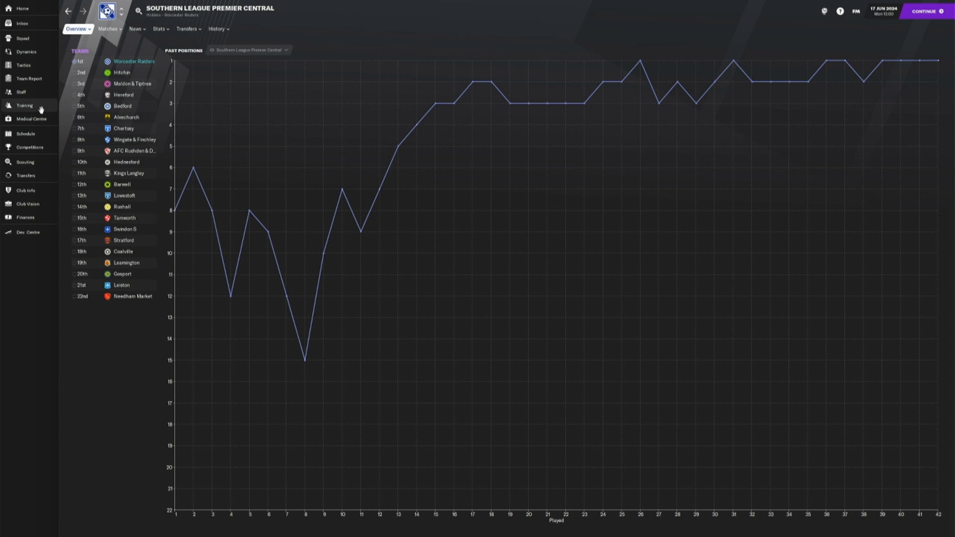
mouse_move(29, 78)
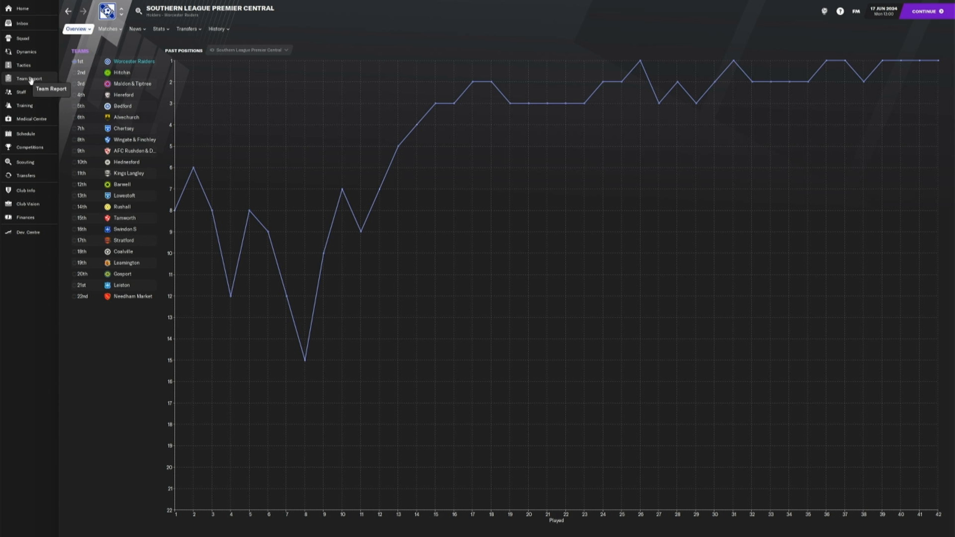
- Reach the Worcester Raiders tactics screen with the 4-1-2-1-2 lineup via the Team Report
left_click(28, 77)
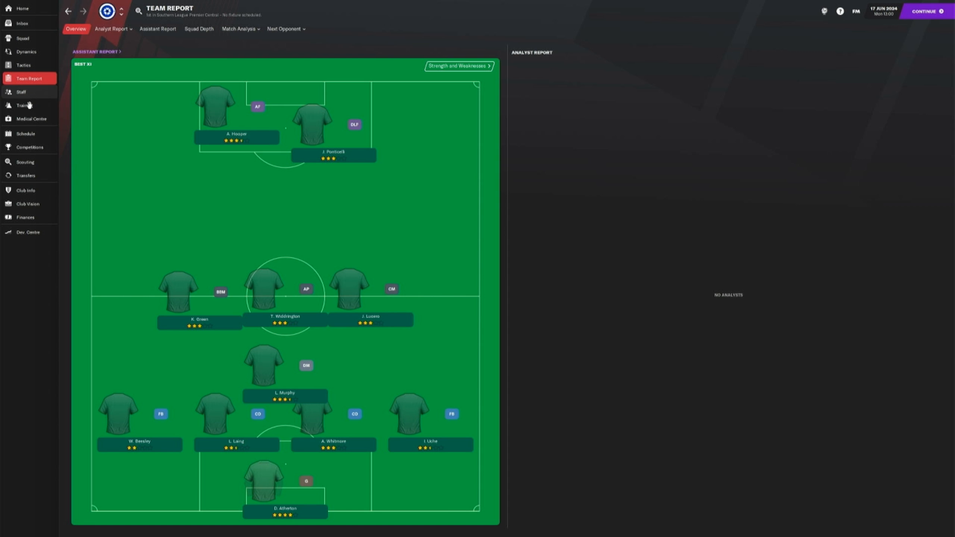
left_click(23, 65)
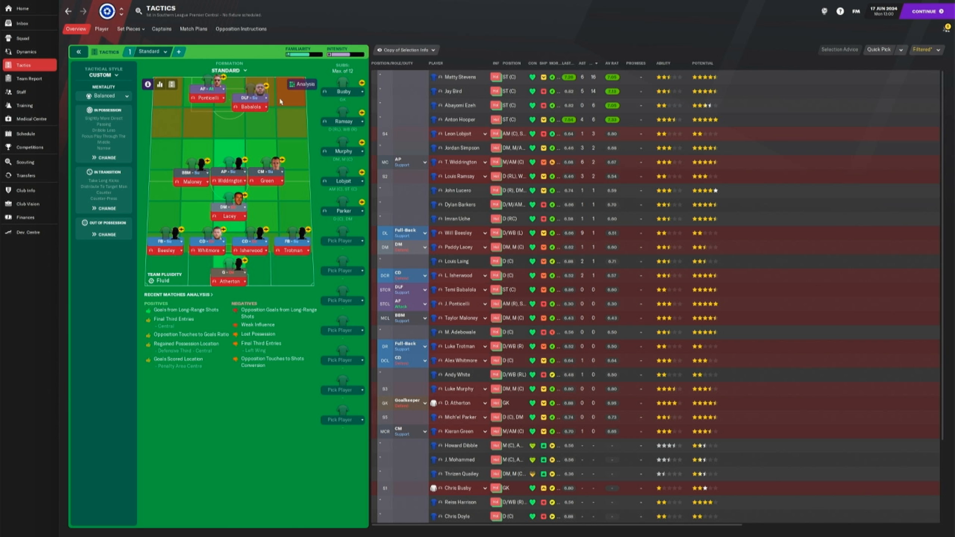
mouse_move(286, 170)
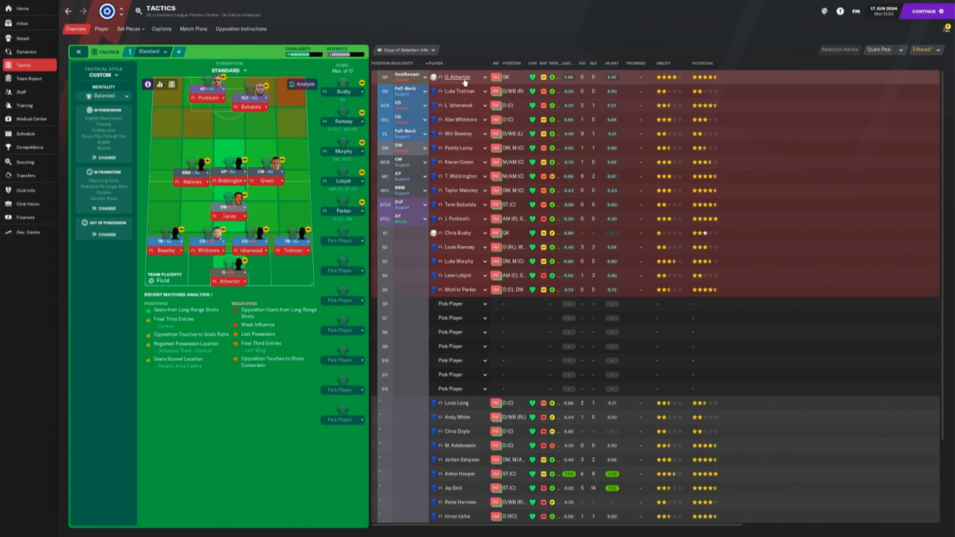
- View the 2023/24 Transfer History, detouring through the squad list and back
left_click(24, 176)
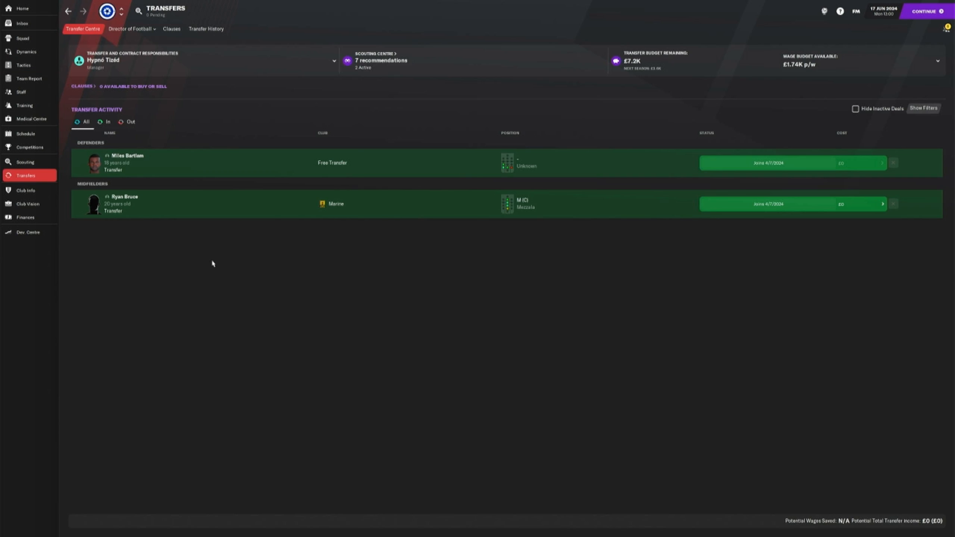
left_click(206, 29)
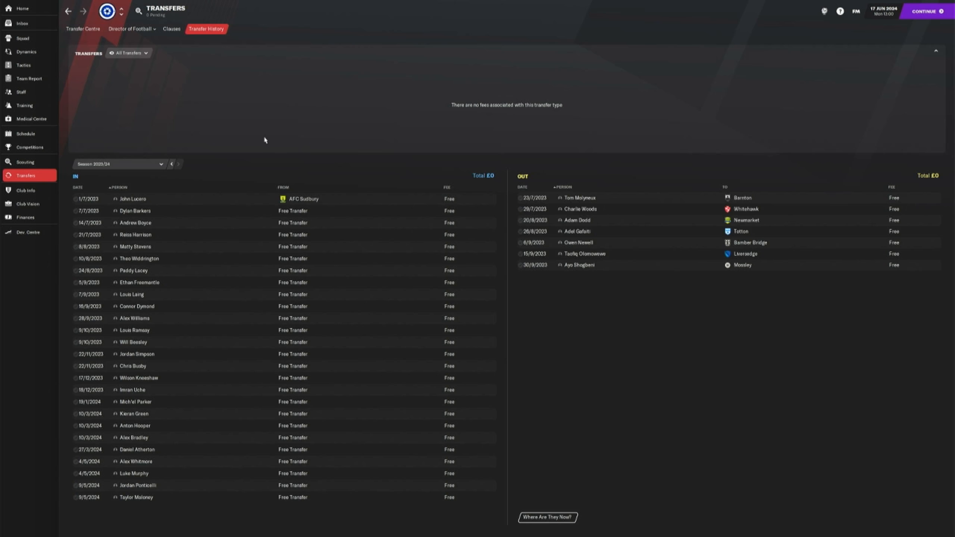
mouse_move(211, 284)
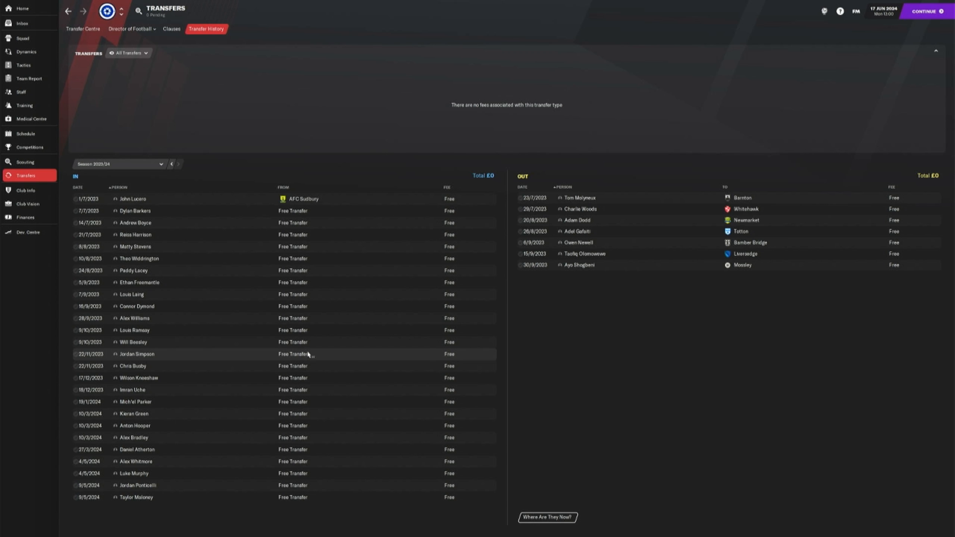
mouse_move(311, 333)
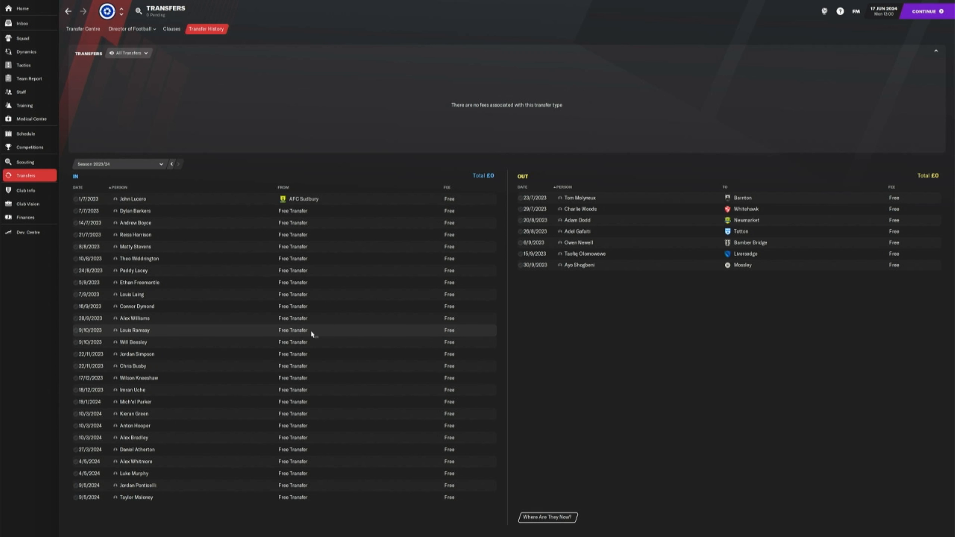
left_click(22, 38)
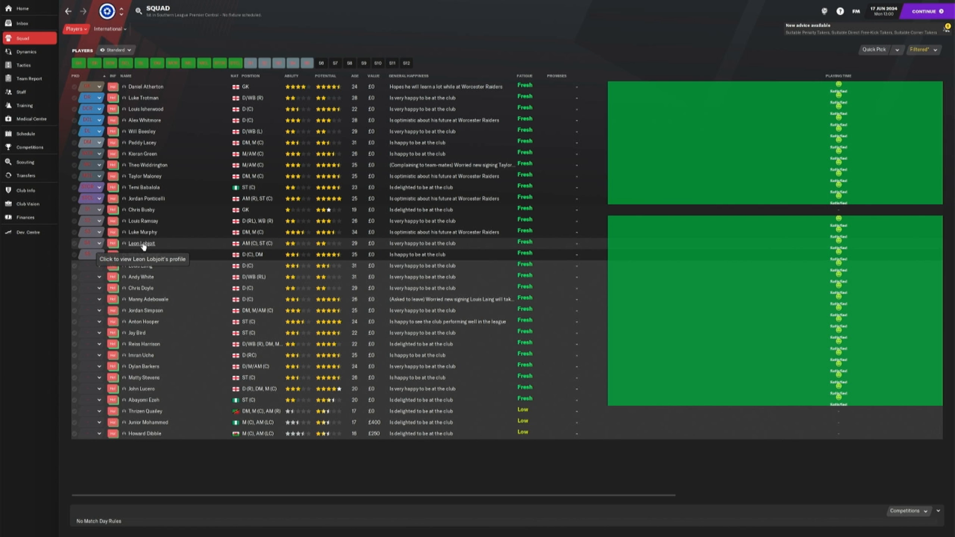
mouse_move(29, 77)
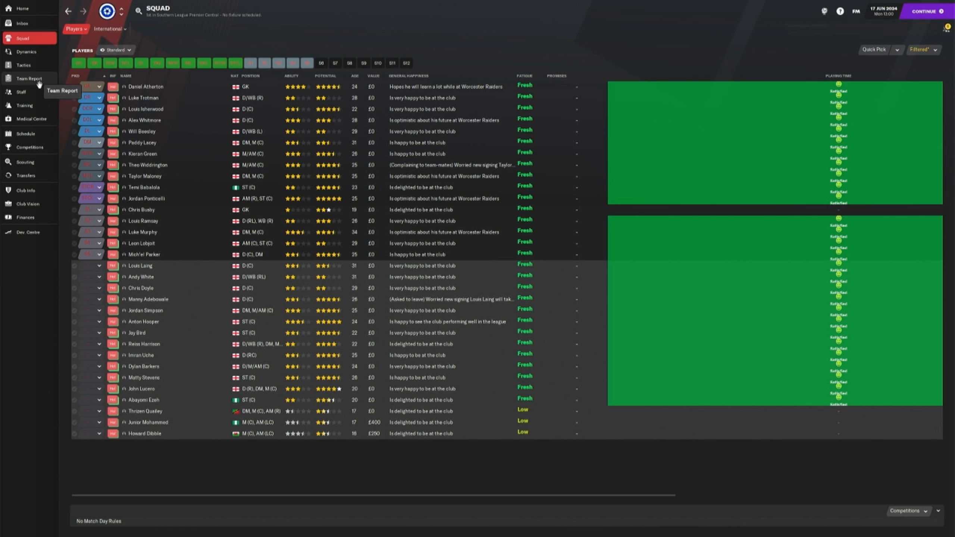
left_click(24, 175)
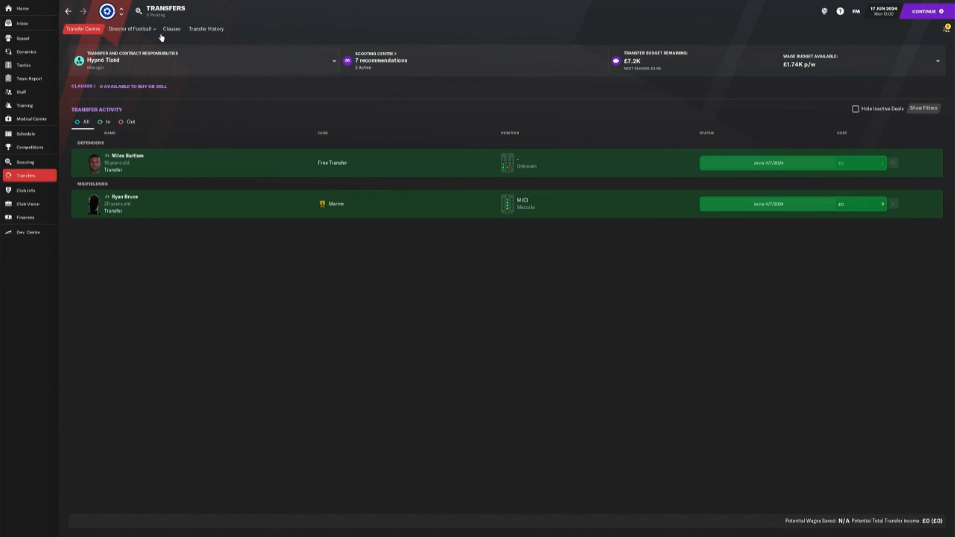
left_click(206, 28)
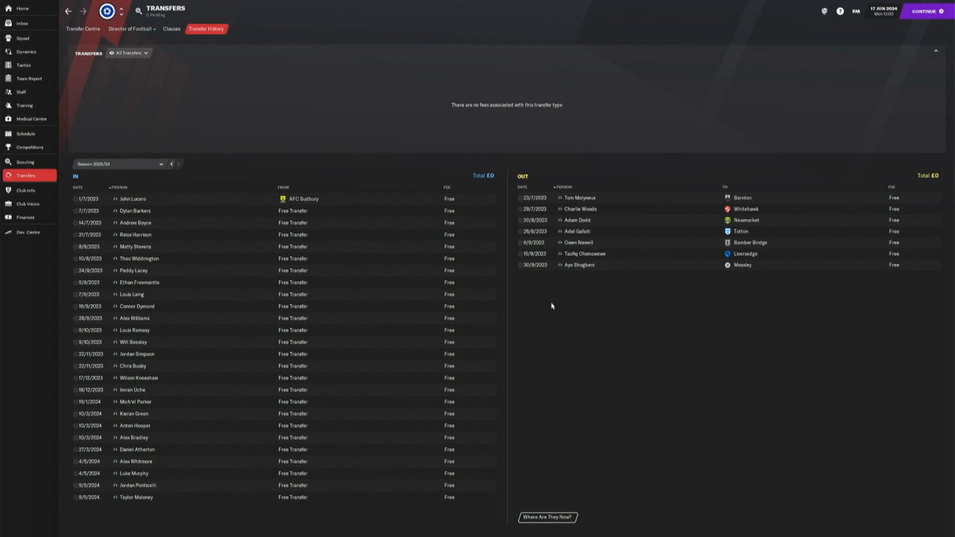
mouse_move(737, 232)
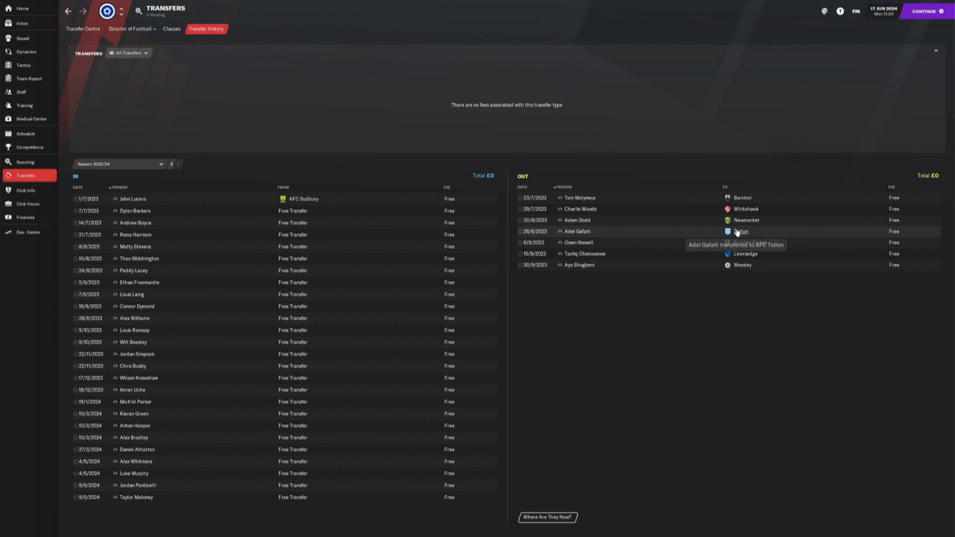
- Visit AFC Totton's club profile and return to the transfer history
left_click(740, 234)
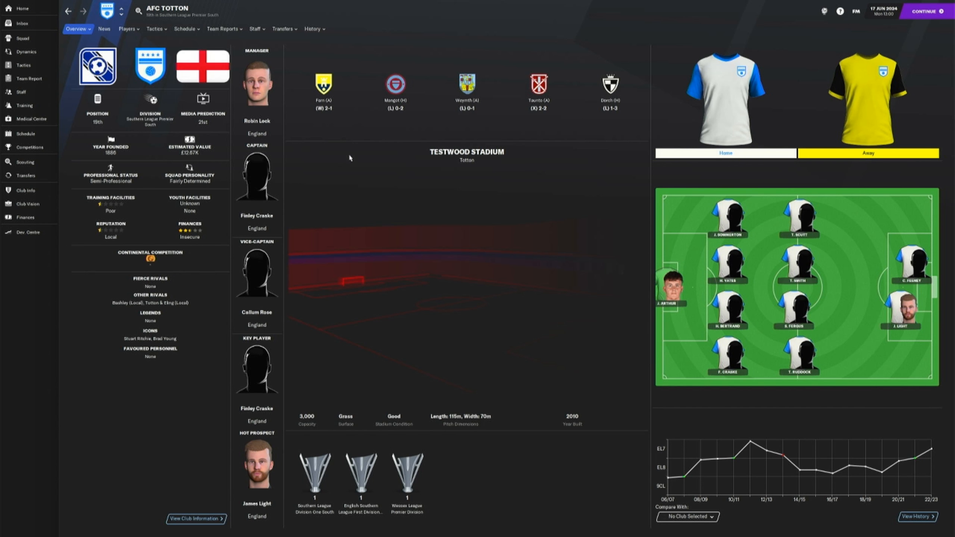
left_click(25, 176)
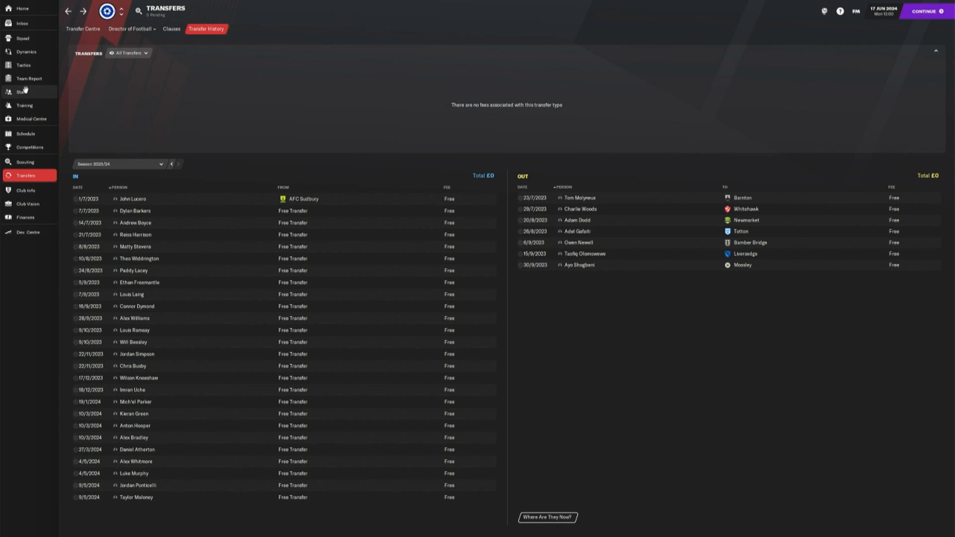
mouse_move(24, 162)
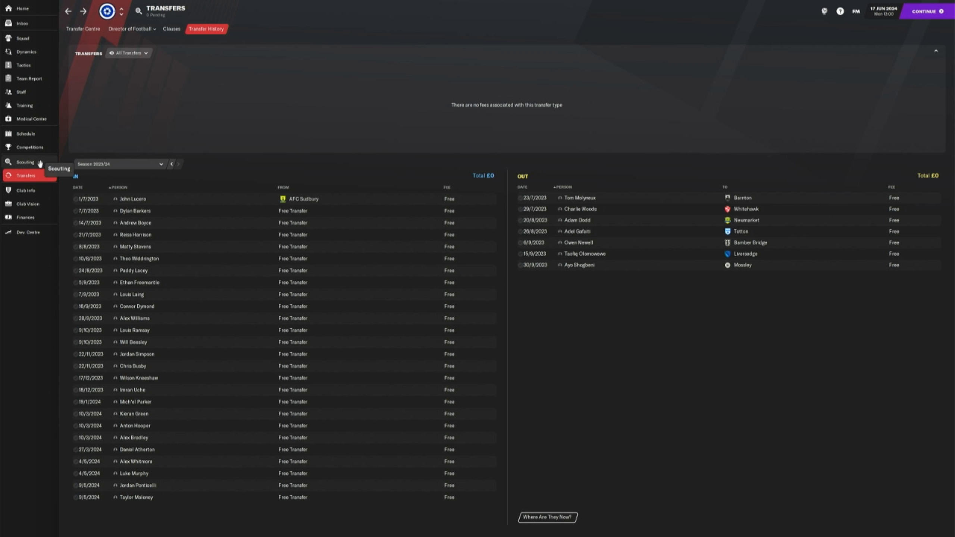
- Review Leon Lobjoit's striker profile from the squad list and return to the General Info view
left_click(23, 38)
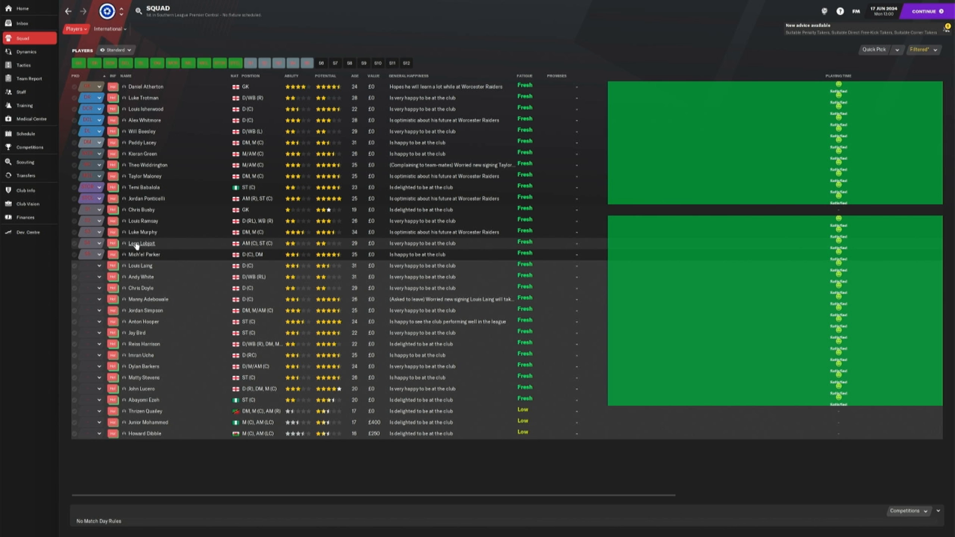
double_click(141, 248)
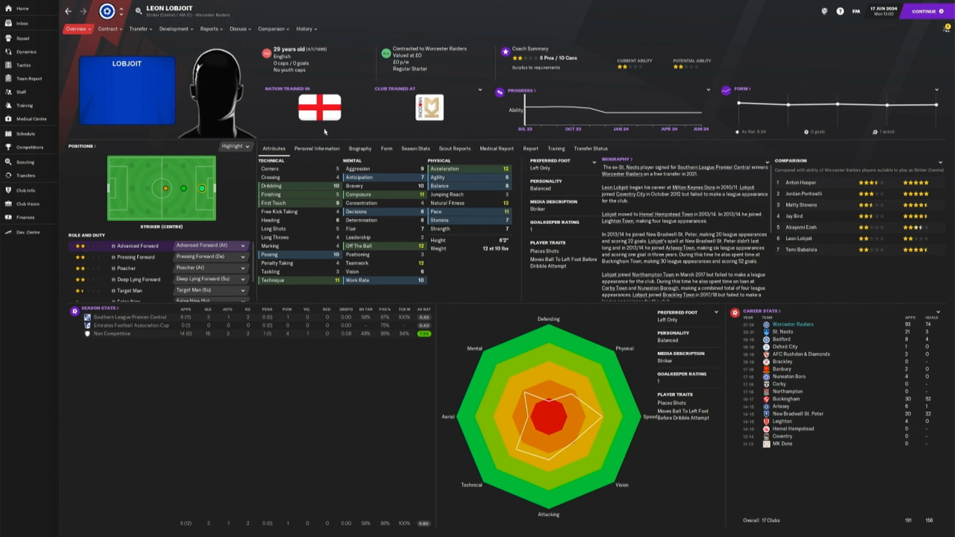
mouse_move(696, 357)
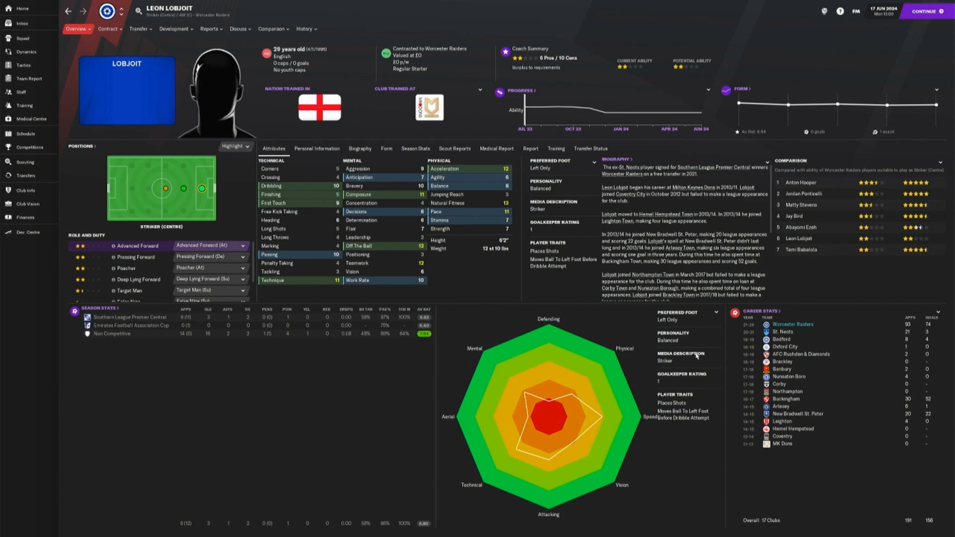
mouse_move(188, 335)
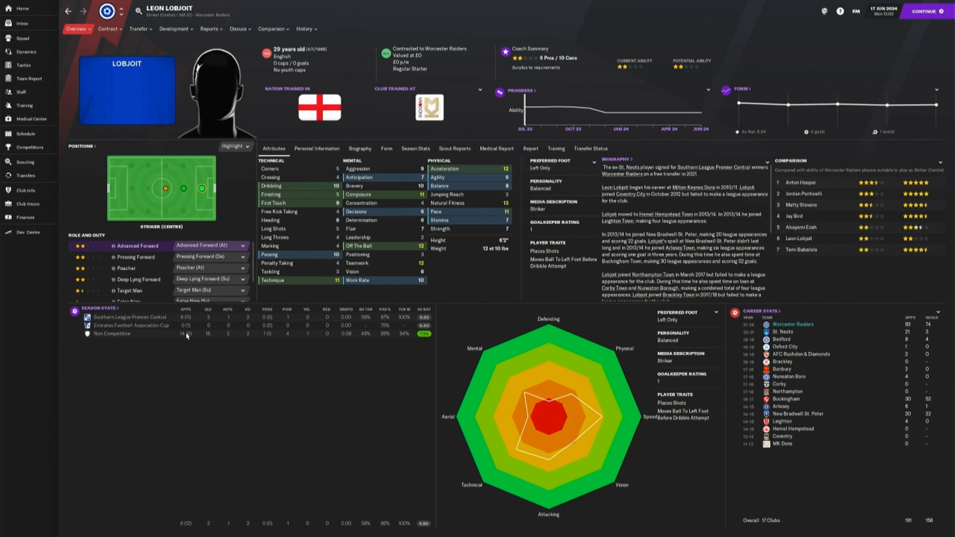
mouse_move(209, 323)
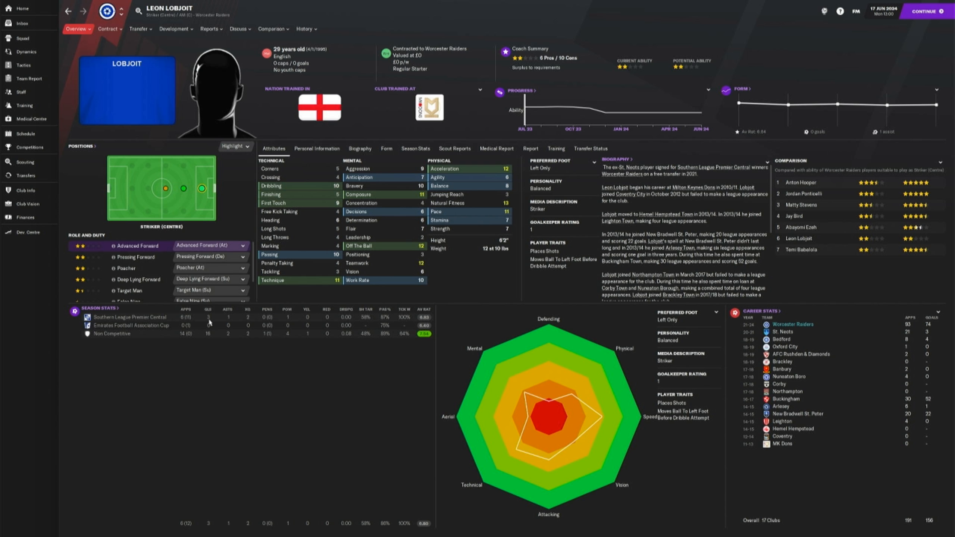
left_click(23, 38)
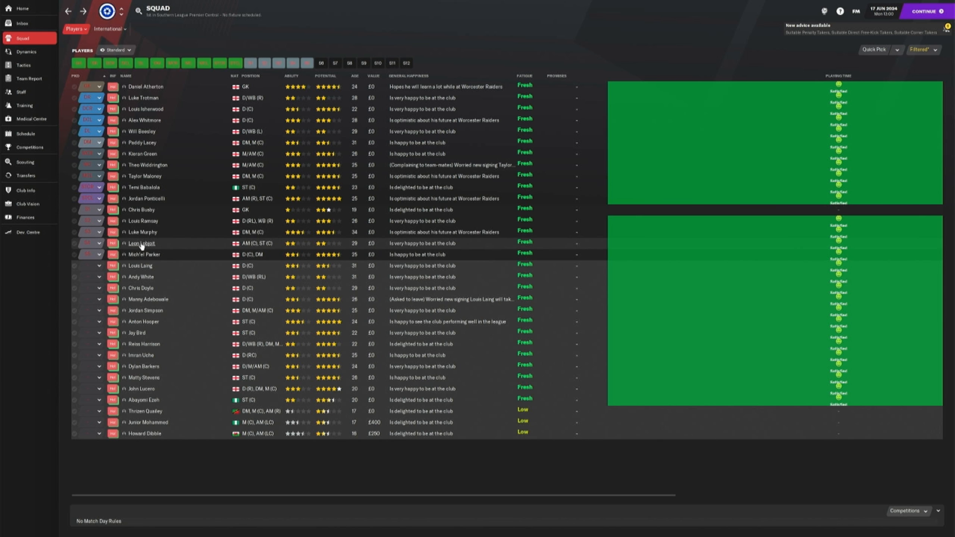
mouse_move(142, 244)
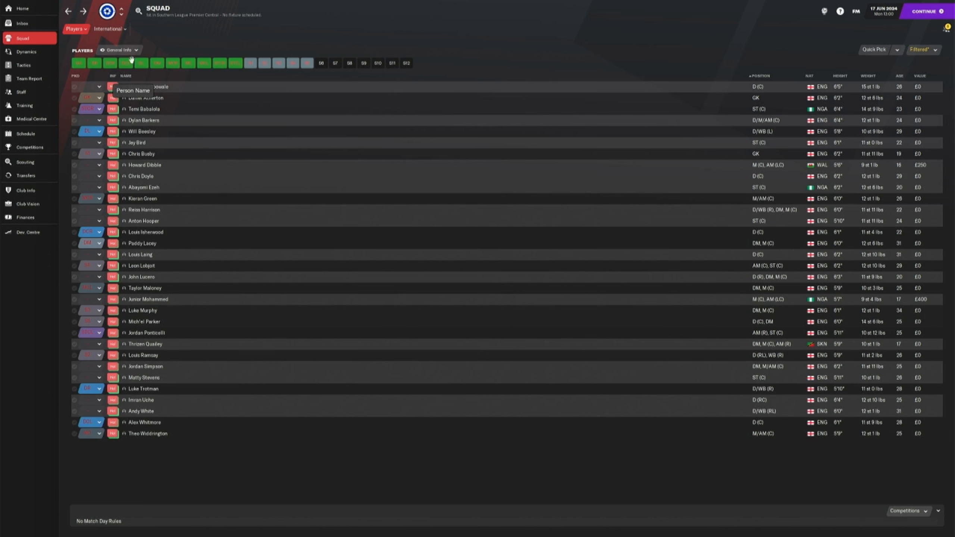
left_click(118, 50)
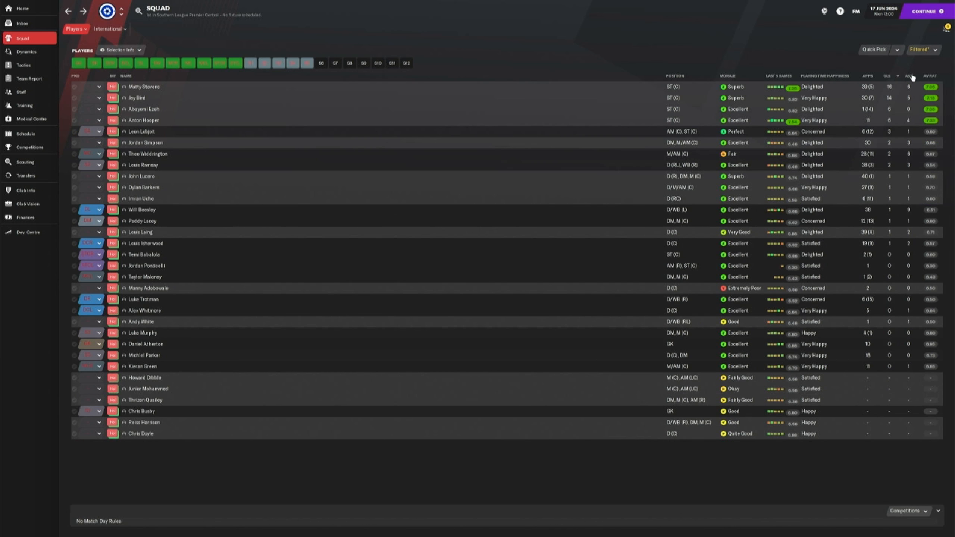
mouse_move(143, 87)
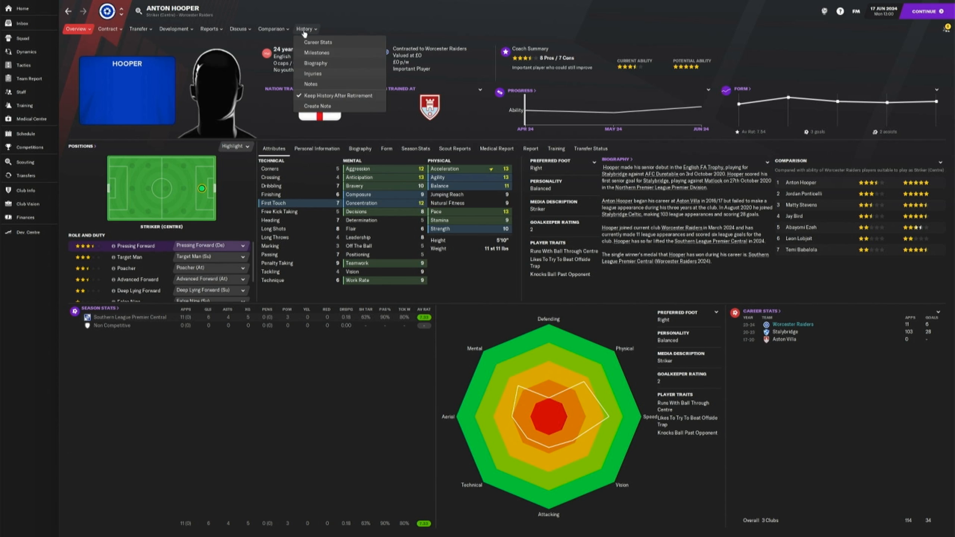
left_click(318, 41)
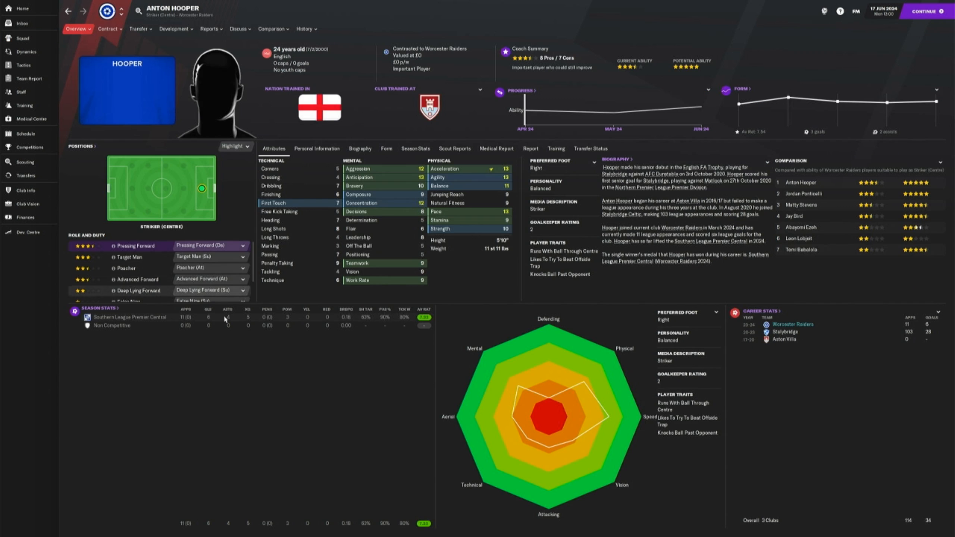
mouse_move(212, 322)
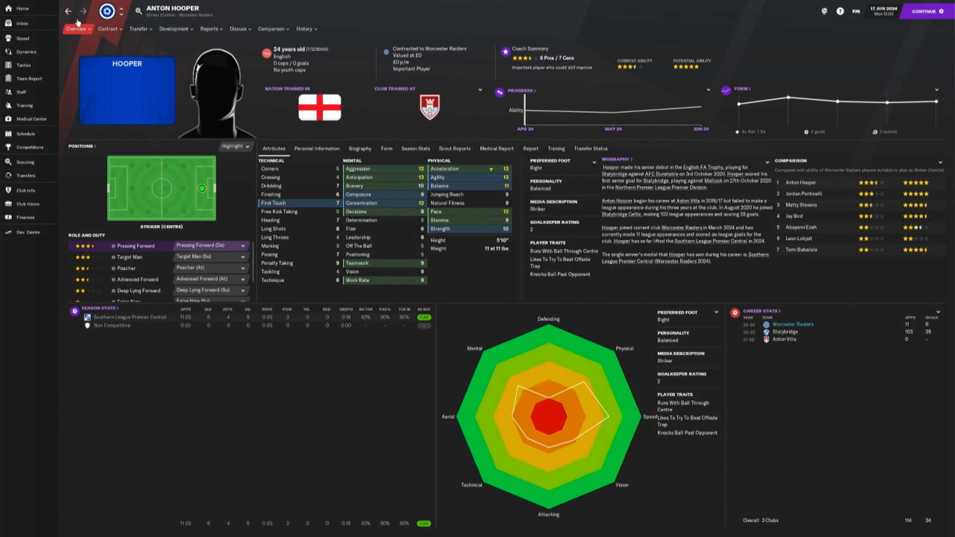
left_click(22, 38)
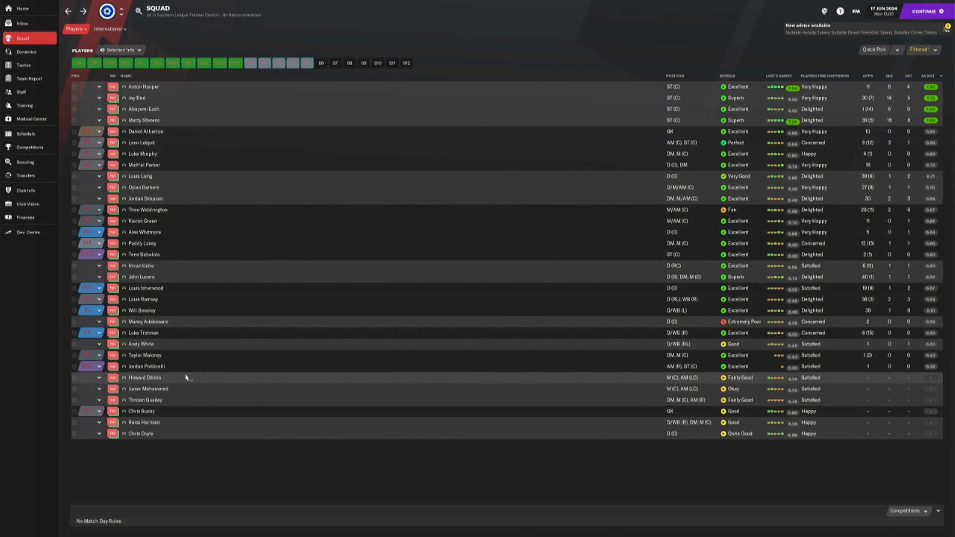
mouse_move(276, 237)
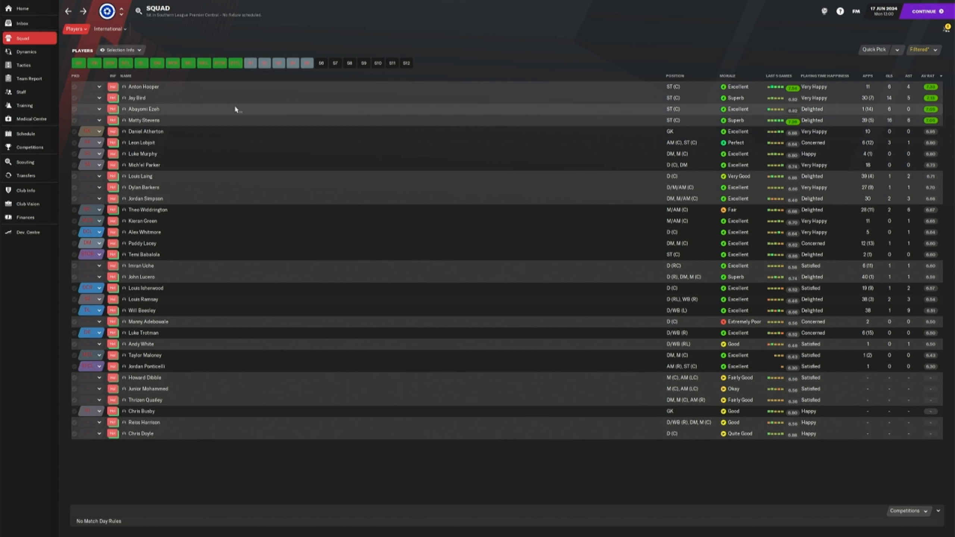
mouse_move(303, 120)
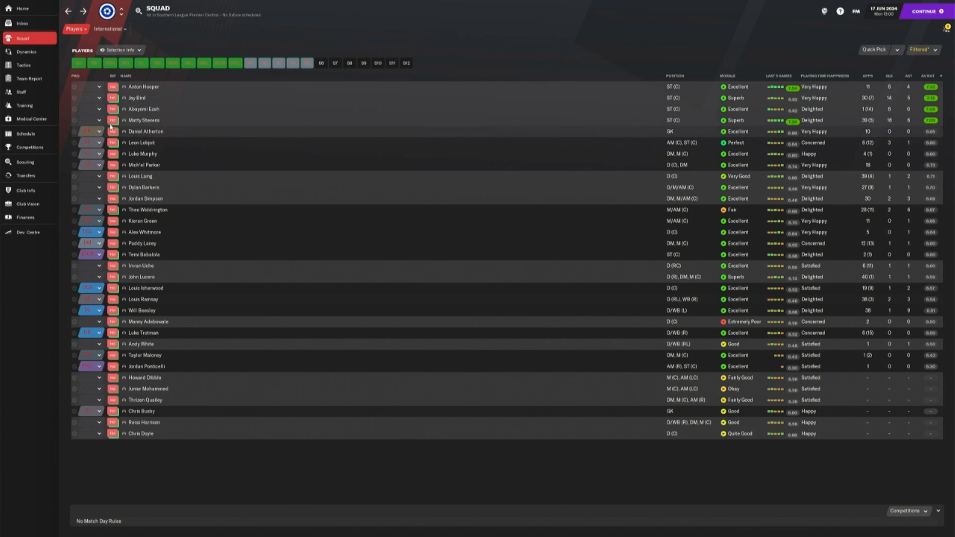
- View the competitions overview with league title and cup exits, then the 2023/24 fixture schedule
left_click(29, 148)
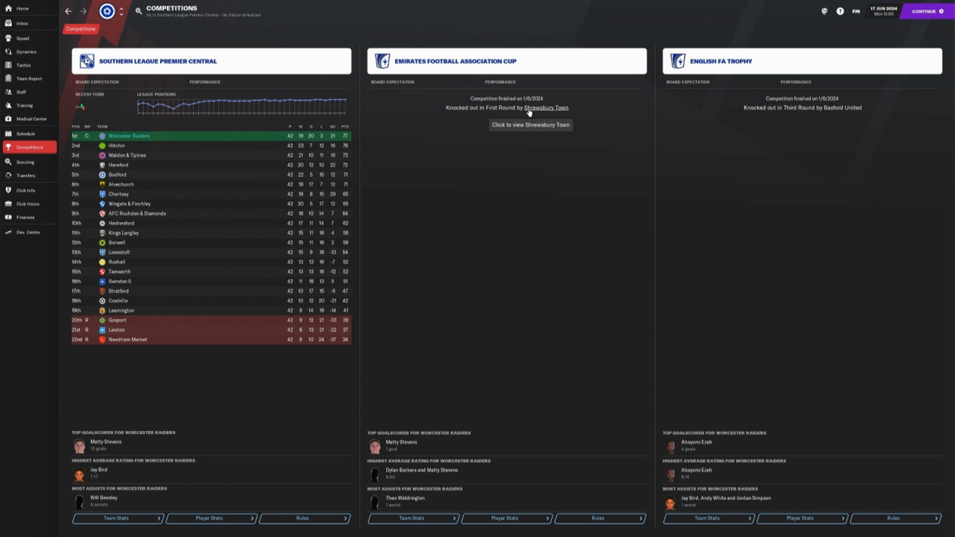
mouse_move(515, 182)
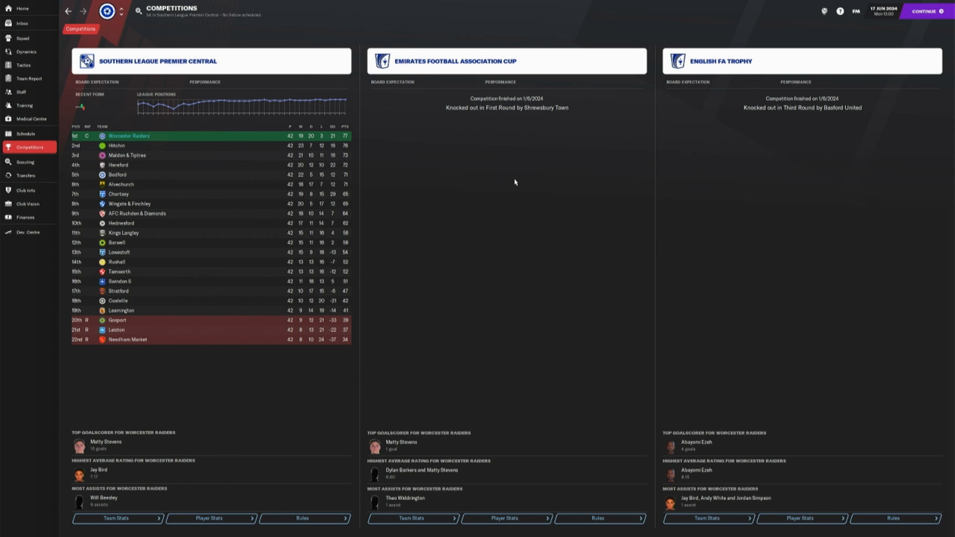
mouse_move(542, 279)
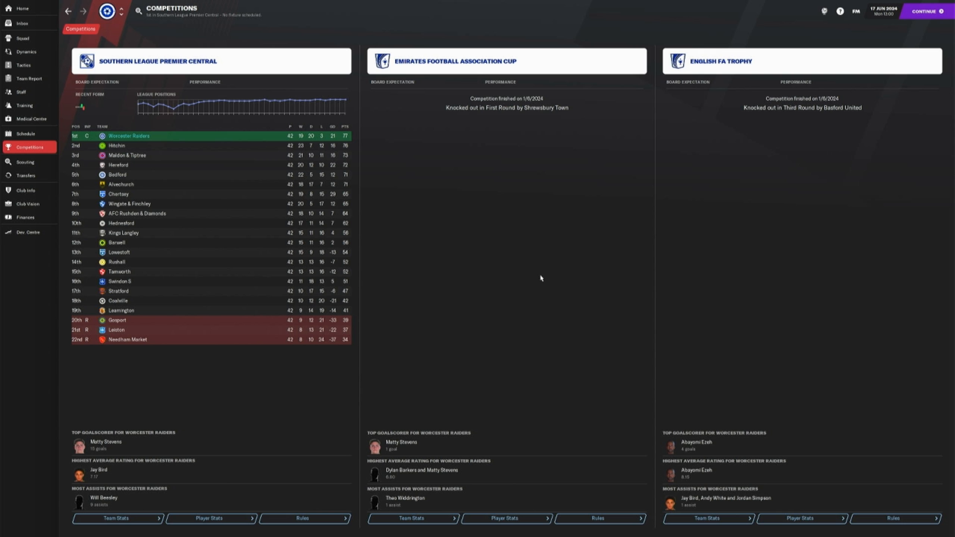
mouse_move(104, 124)
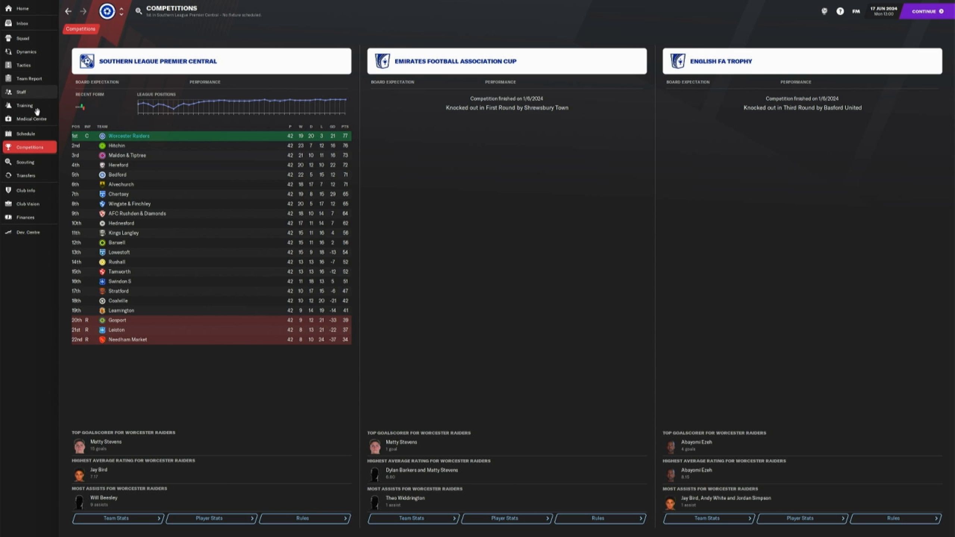
left_click(25, 135)
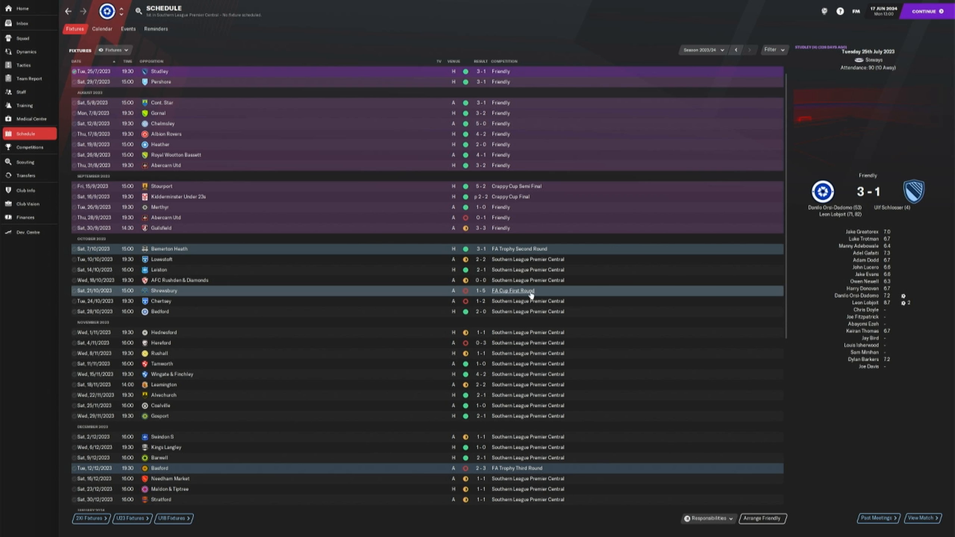
mouse_move(530, 294)
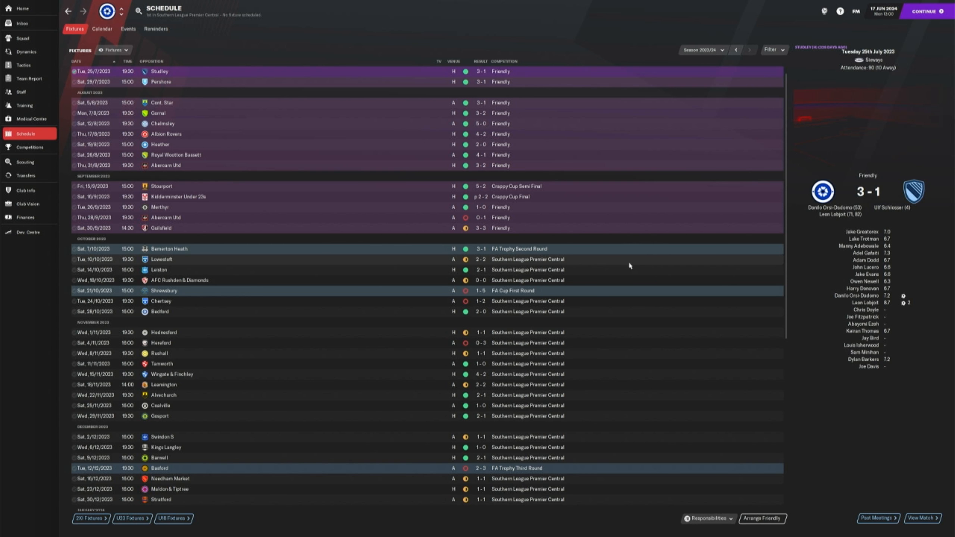
mouse_move(517, 293)
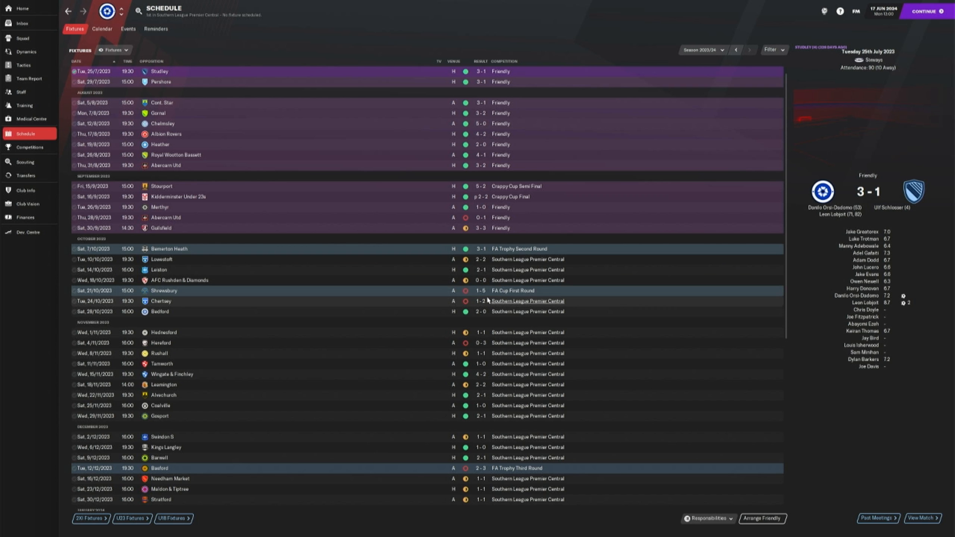
mouse_move(490, 290)
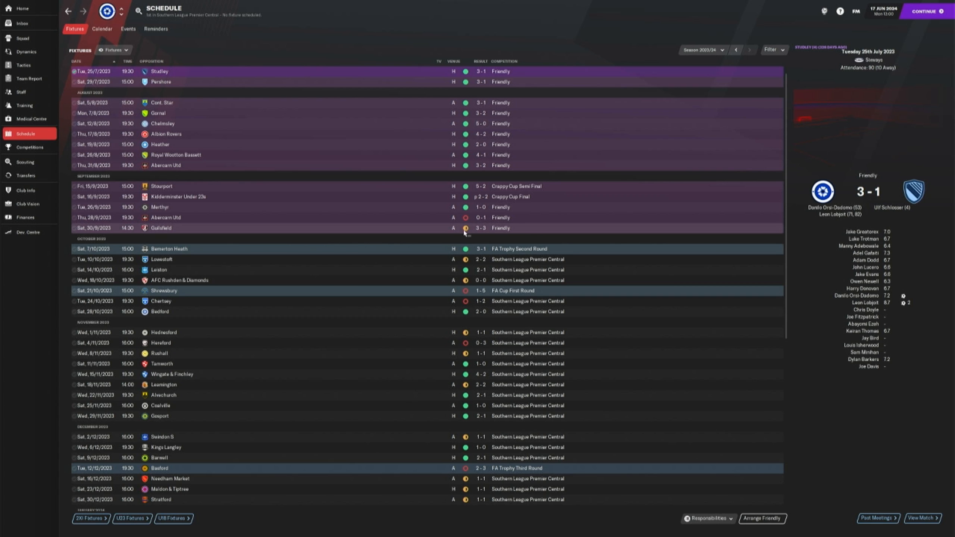
mouse_move(493, 230)
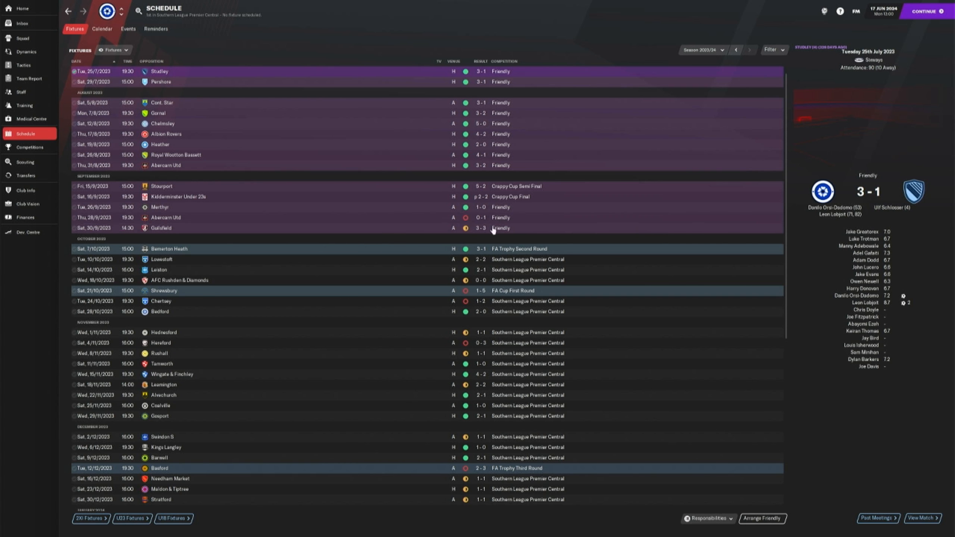
- Return from the fixture schedule to the competitions overview
left_click(28, 148)
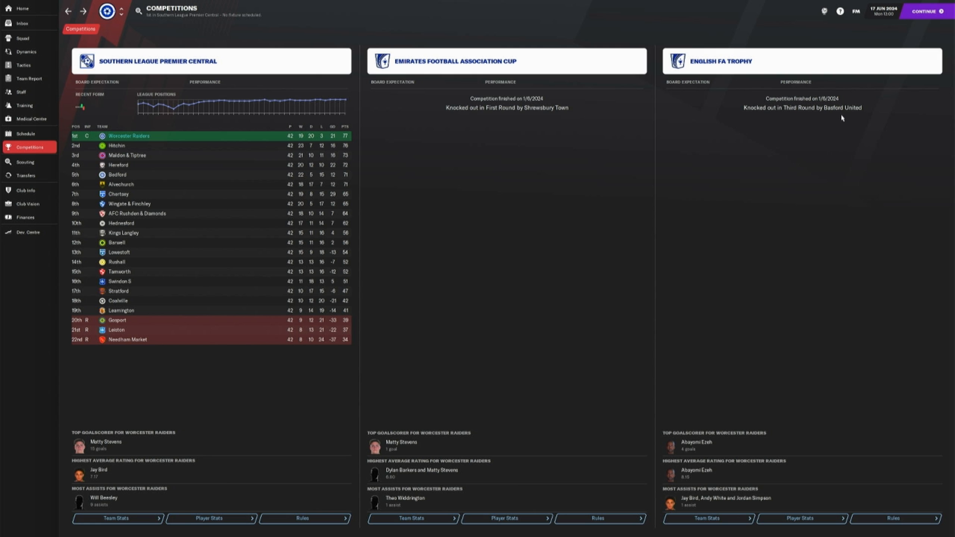
mouse_move(739, 65)
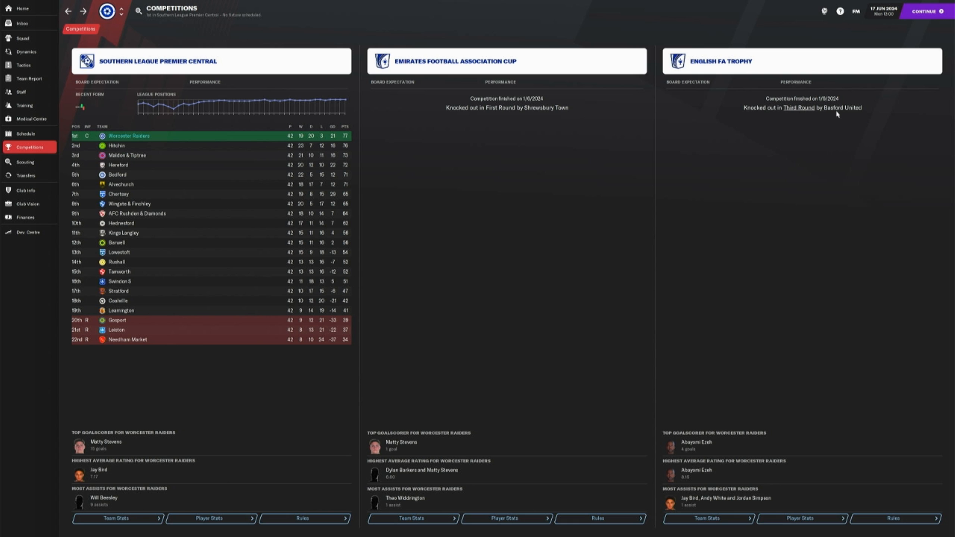
- Reach the Vanarama National League South overview through Basford United's club profile
left_click(844, 107)
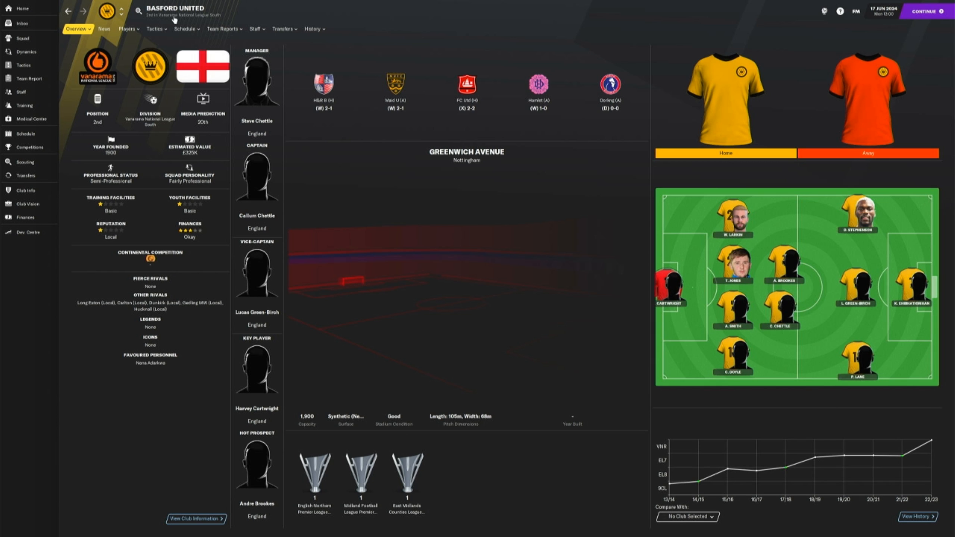
mouse_move(186, 15)
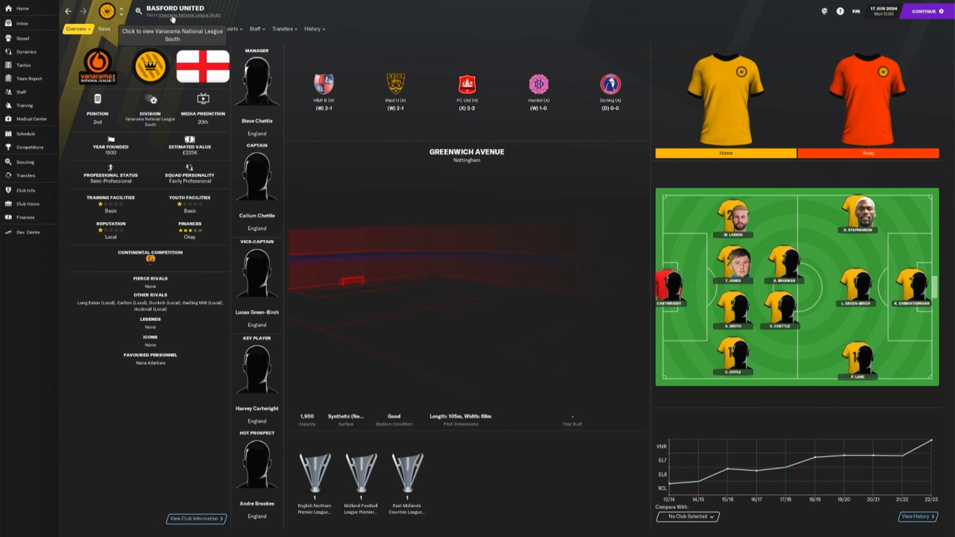
left_click(189, 15)
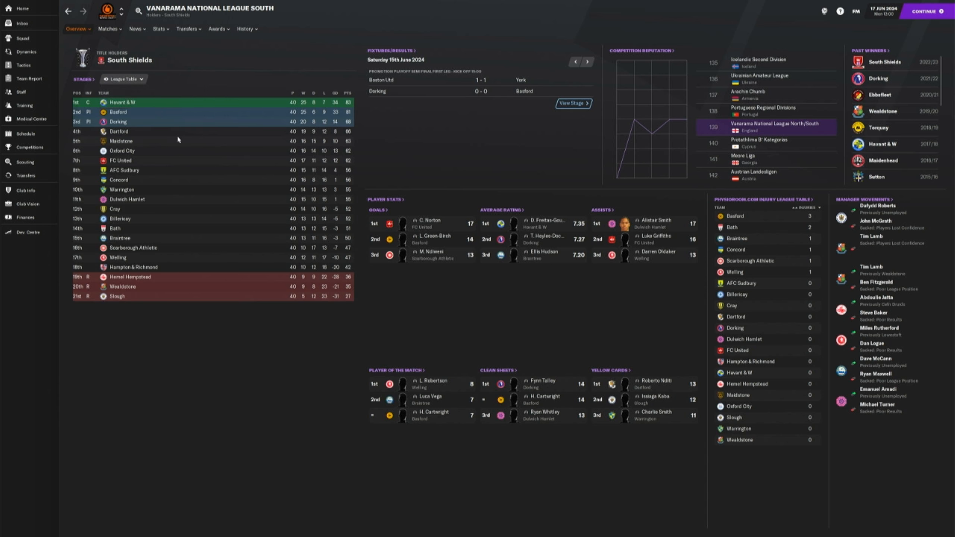
mouse_move(157, 117)
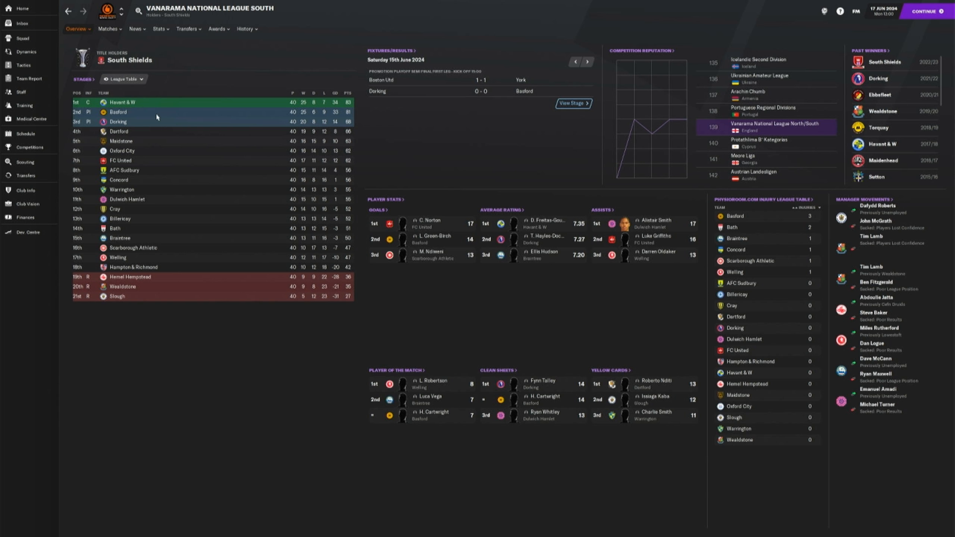
mouse_move(258, 129)
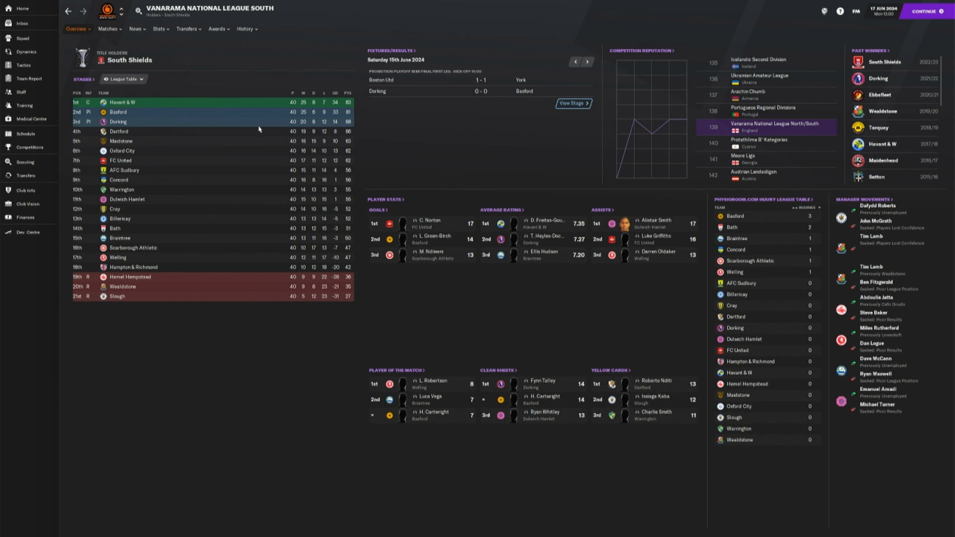
mouse_move(111, 46)
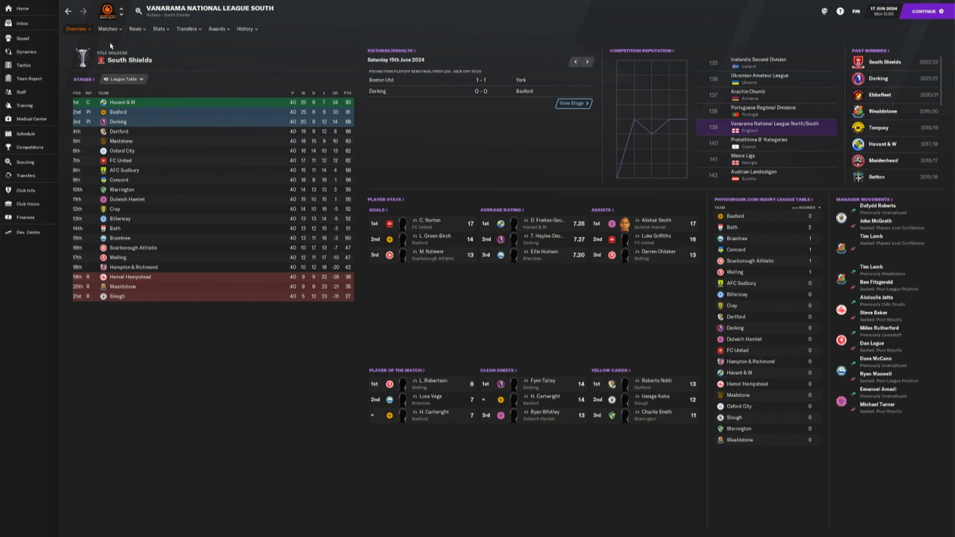
mouse_move(203, 80)
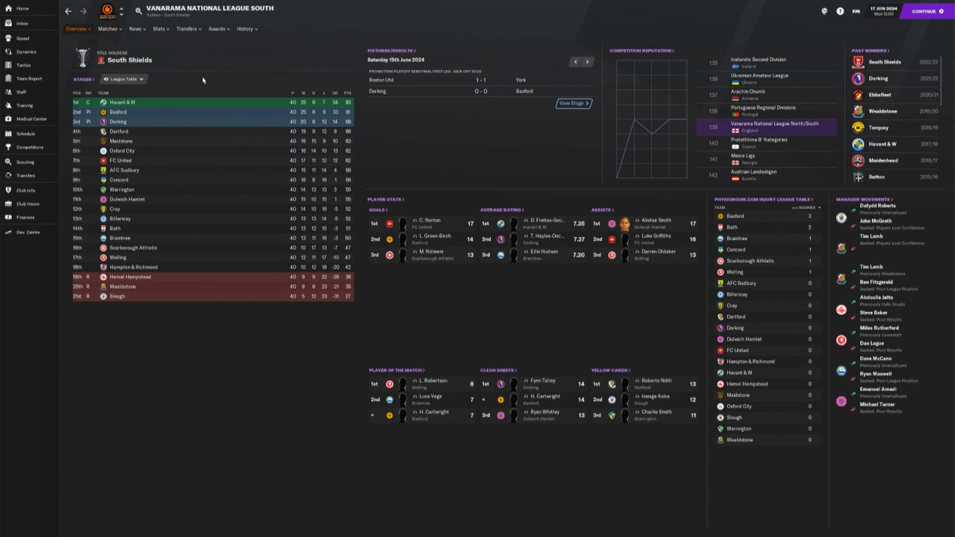
- Check the income breakdown isolating FA Trophy and FA Cup prize money, then return to the finance summary
left_click(22, 38)
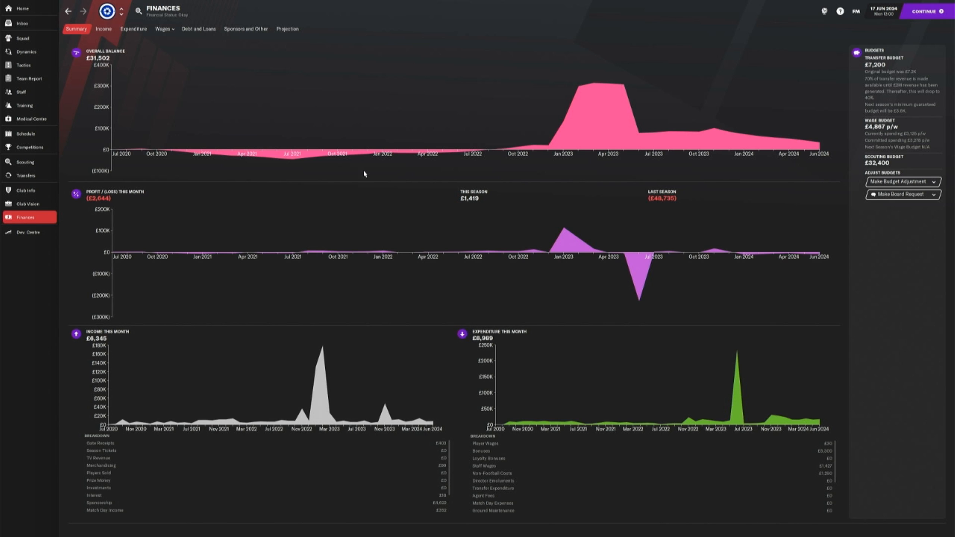
mouse_move(108, 67)
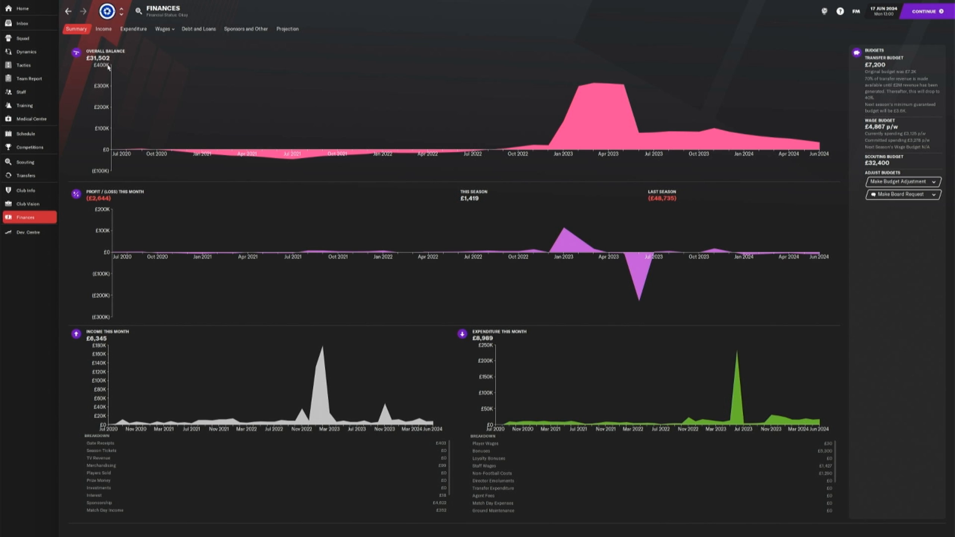
left_click(103, 28)
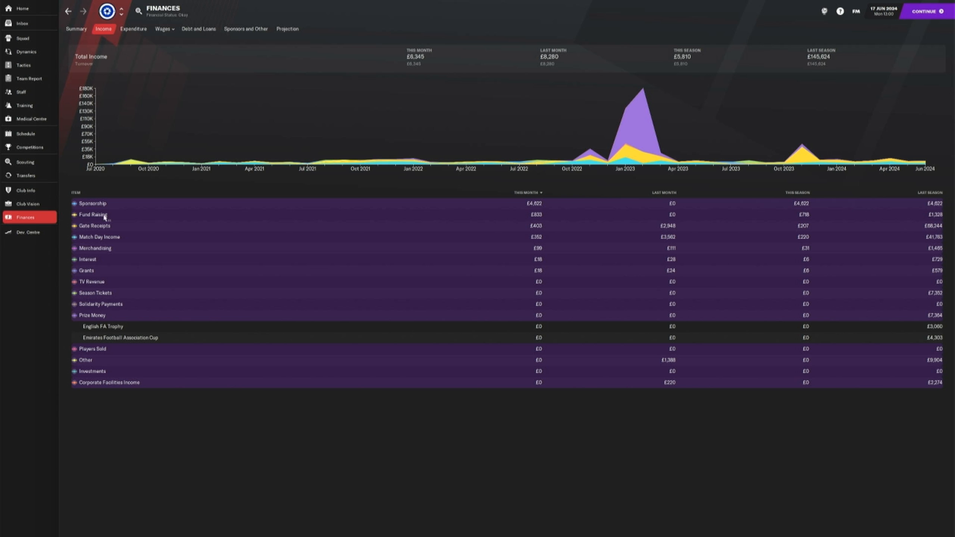
mouse_move(109, 327)
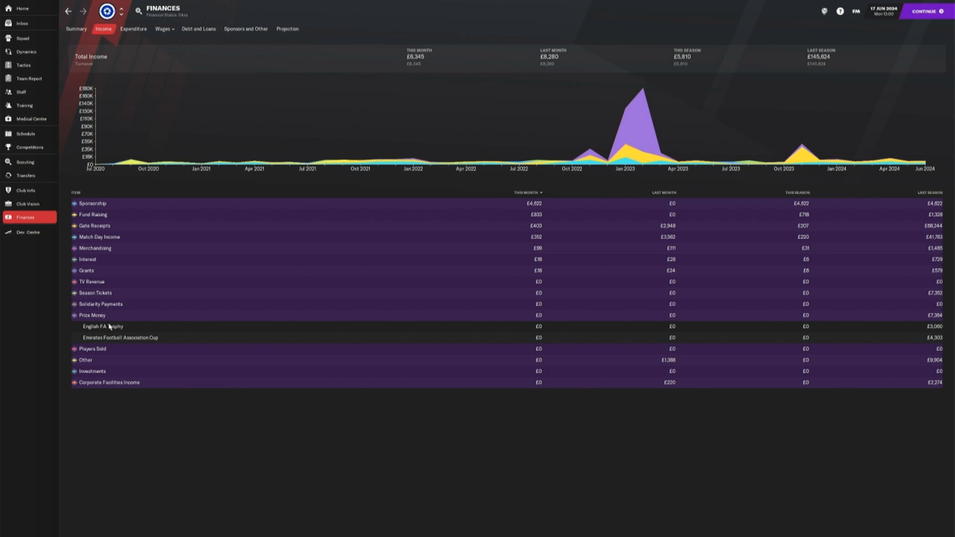
left_click(92, 316)
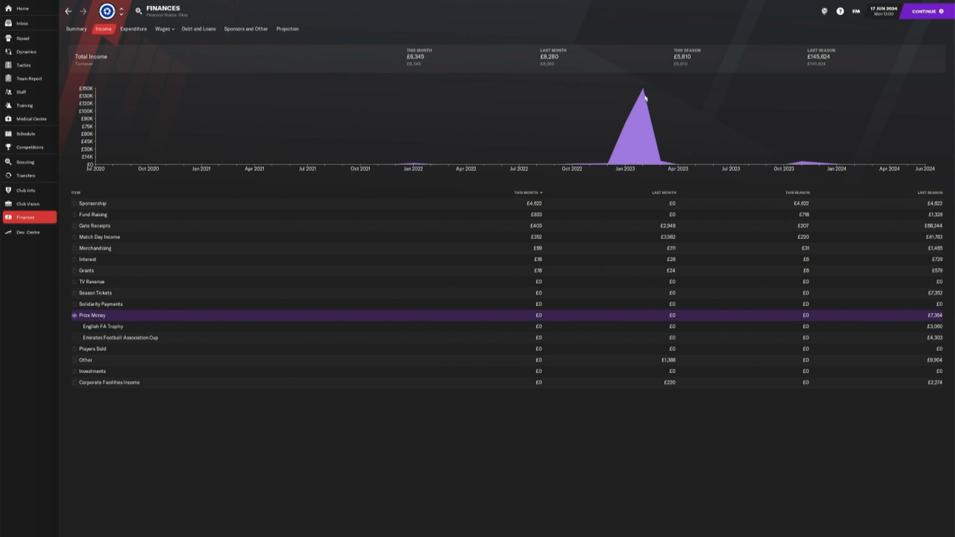
mouse_move(644, 98)
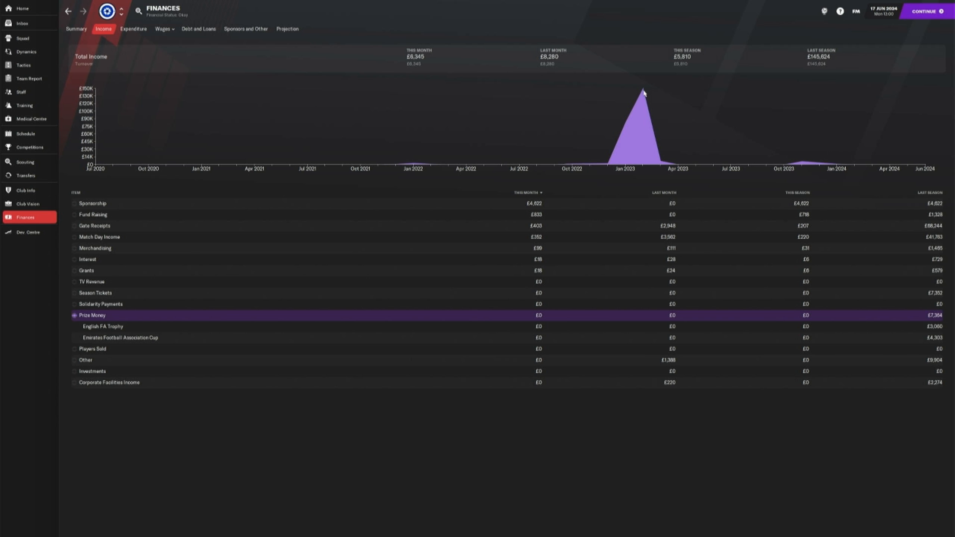
mouse_move(942, 318)
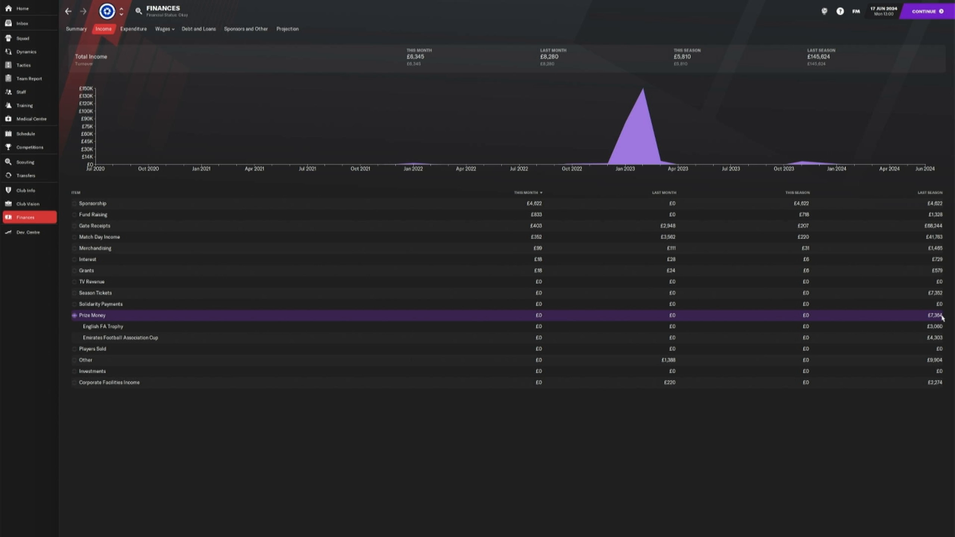
mouse_move(940, 320)
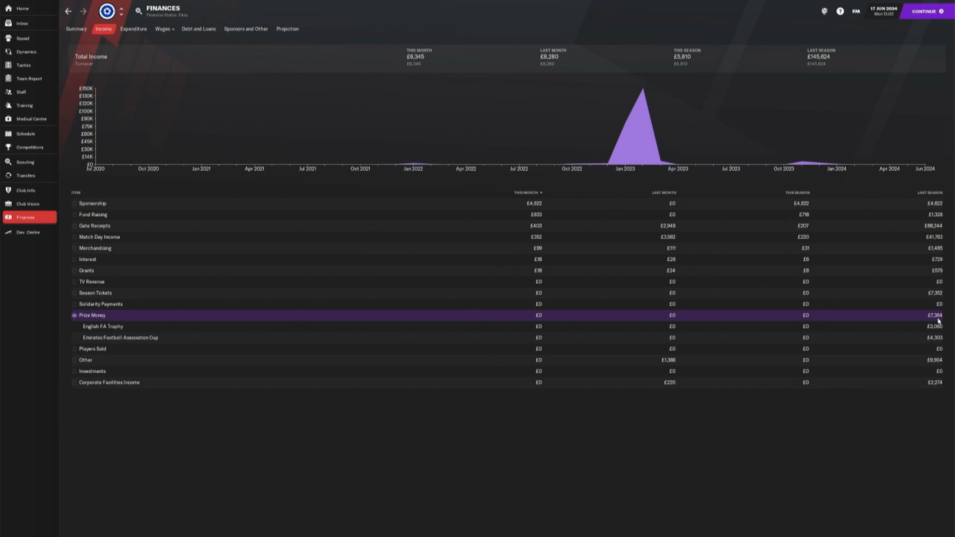
left_click(76, 28)
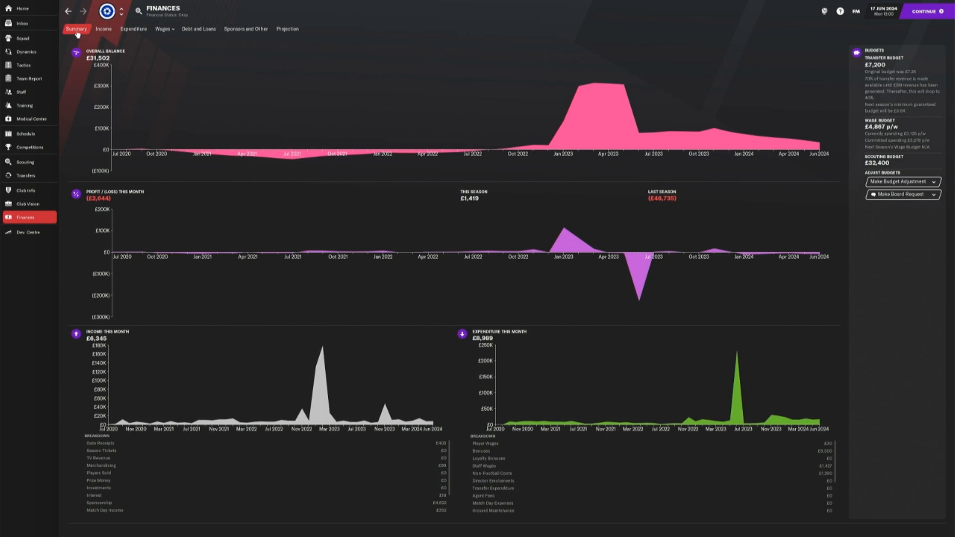
mouse_move(93, 64)
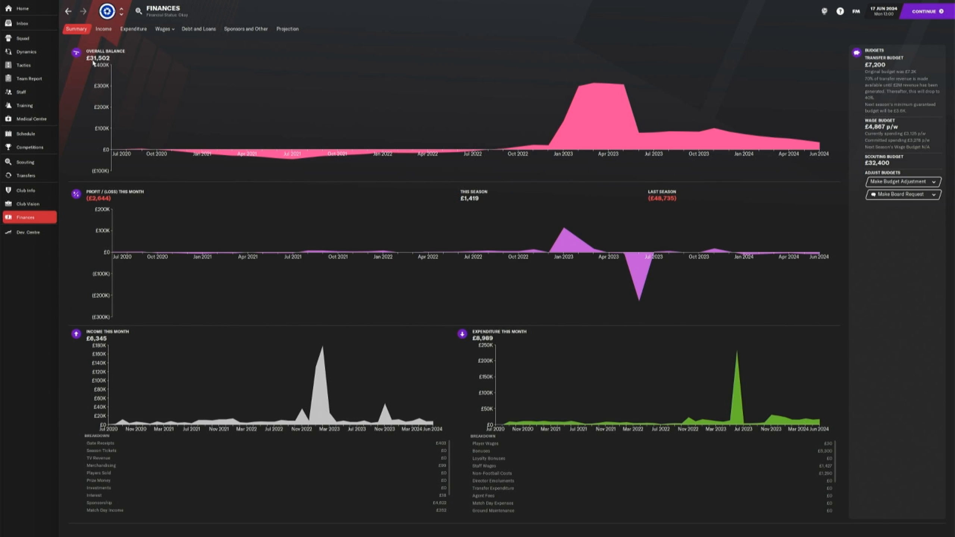
mouse_move(388, 210)
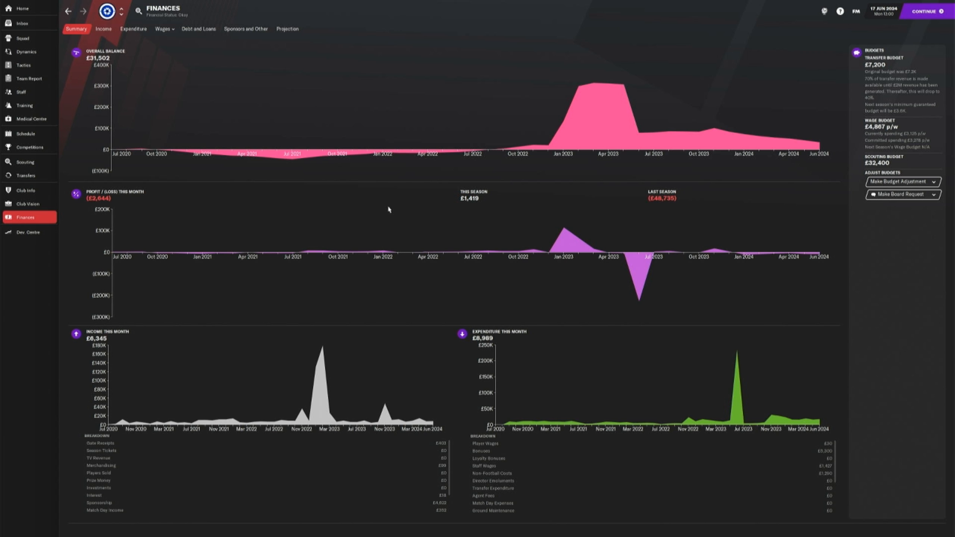
mouse_move(92, 171)
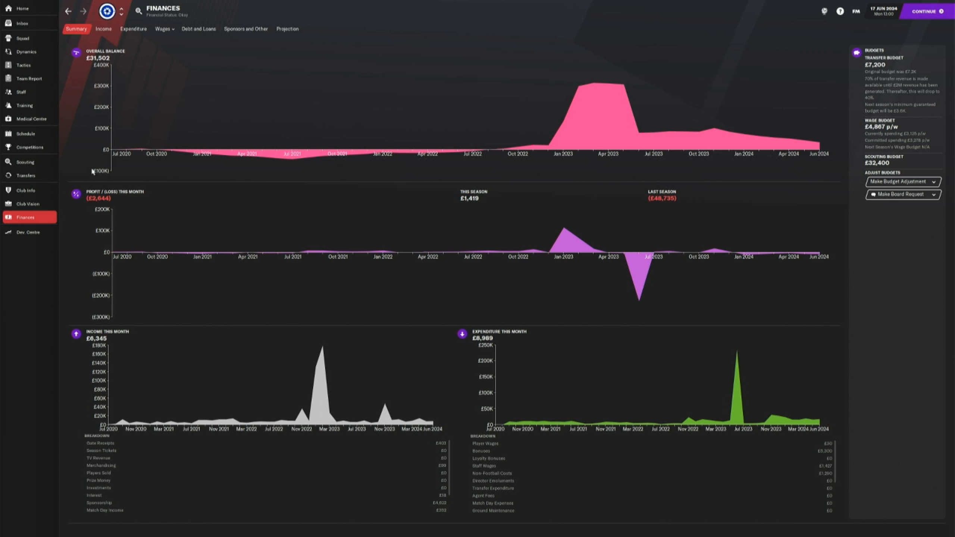
mouse_move(25, 162)
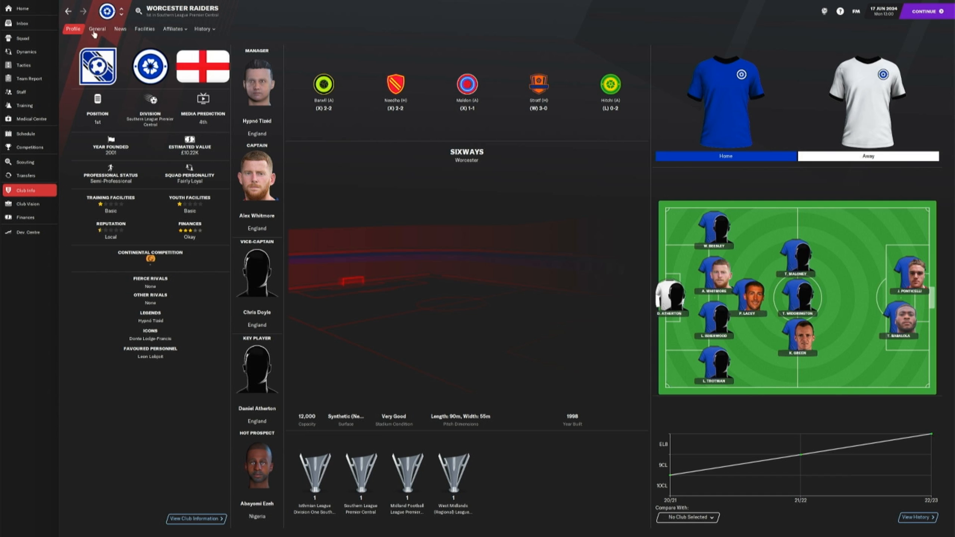
- Show the Sixways stadium facilities details, including the 12,000 capacity
left_click(144, 28)
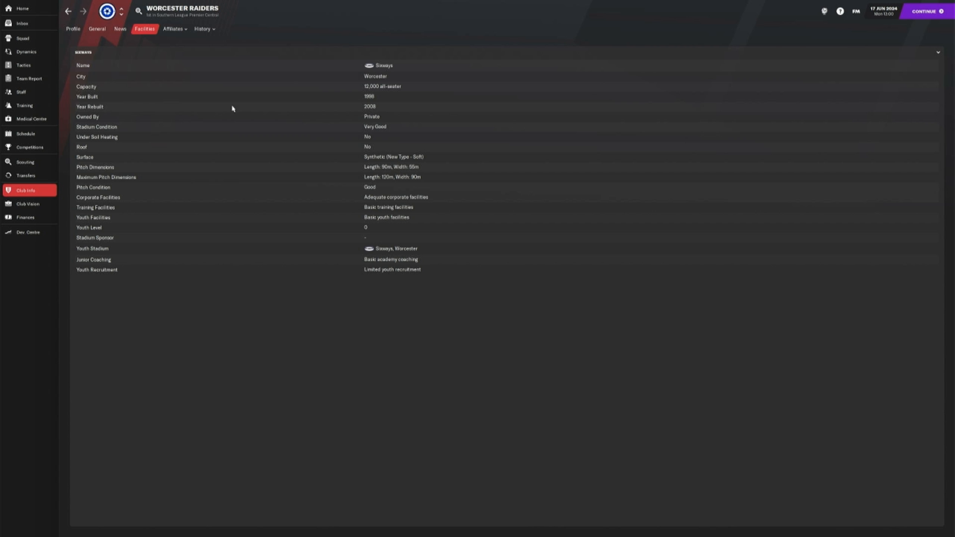
mouse_move(376, 269)
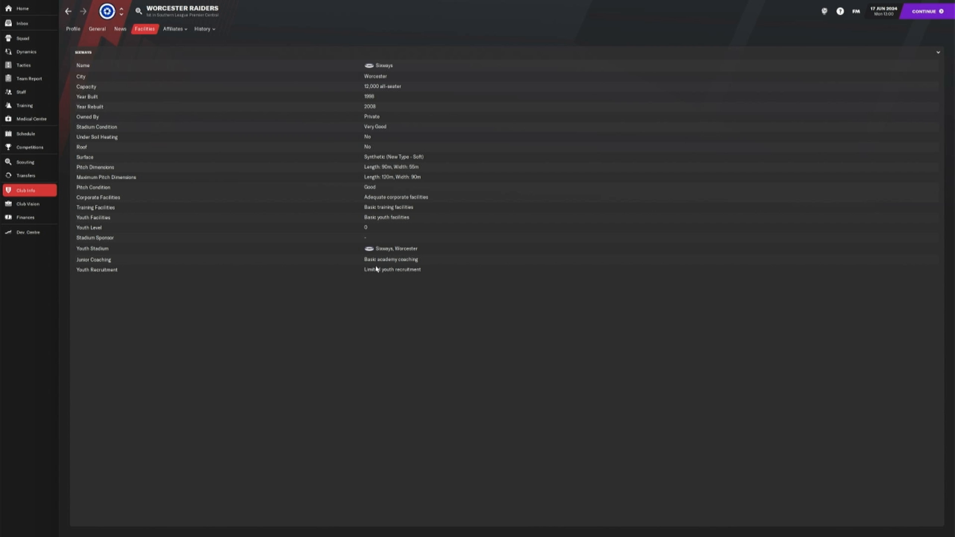
mouse_move(403, 223)
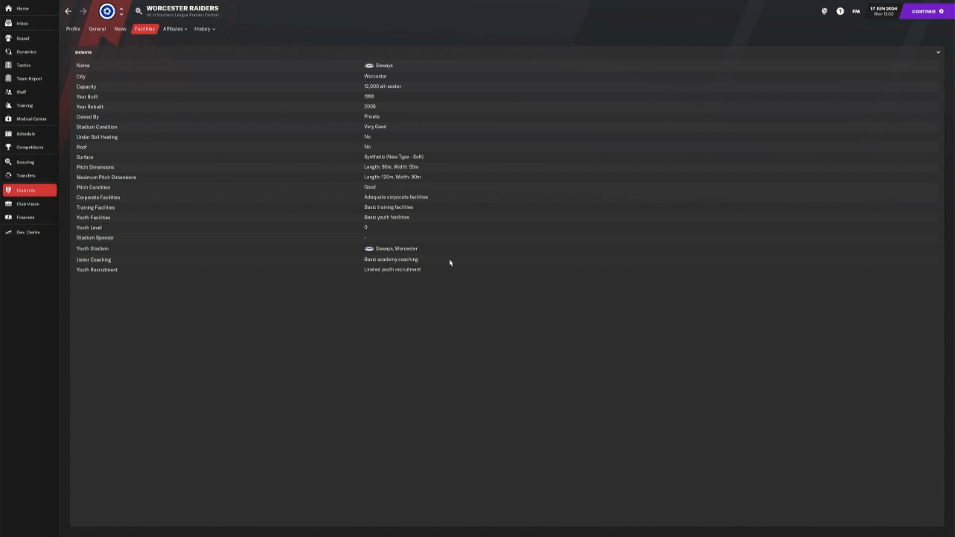
mouse_move(396, 269)
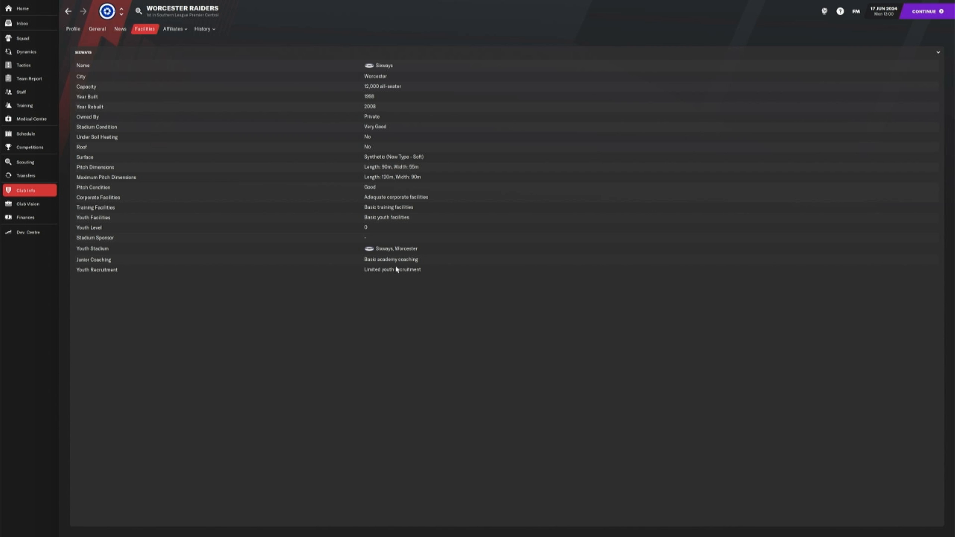
mouse_move(398, 209)
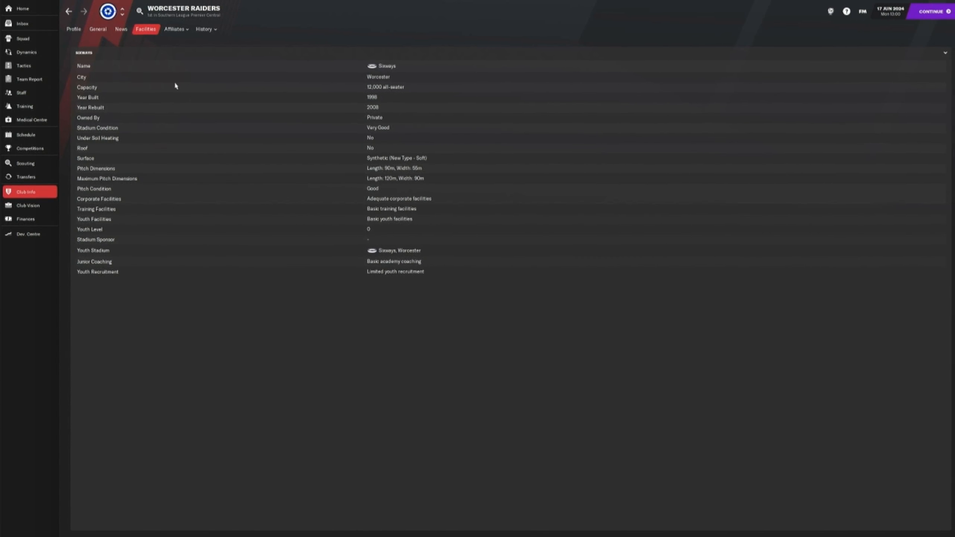
- View the staff overview with 5 coaching staff, 2 recruitment members and 1 physio
left_click(22, 93)
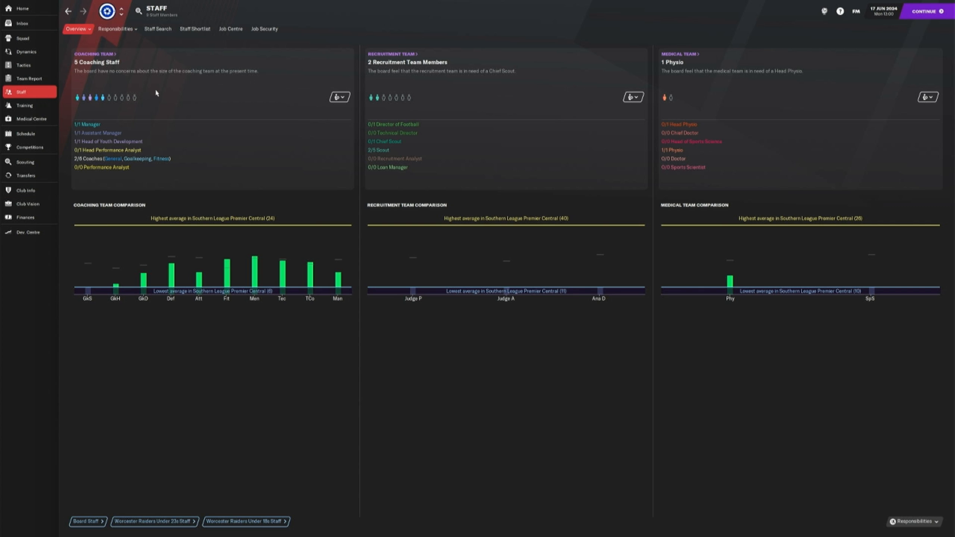
mouse_move(793, 121)
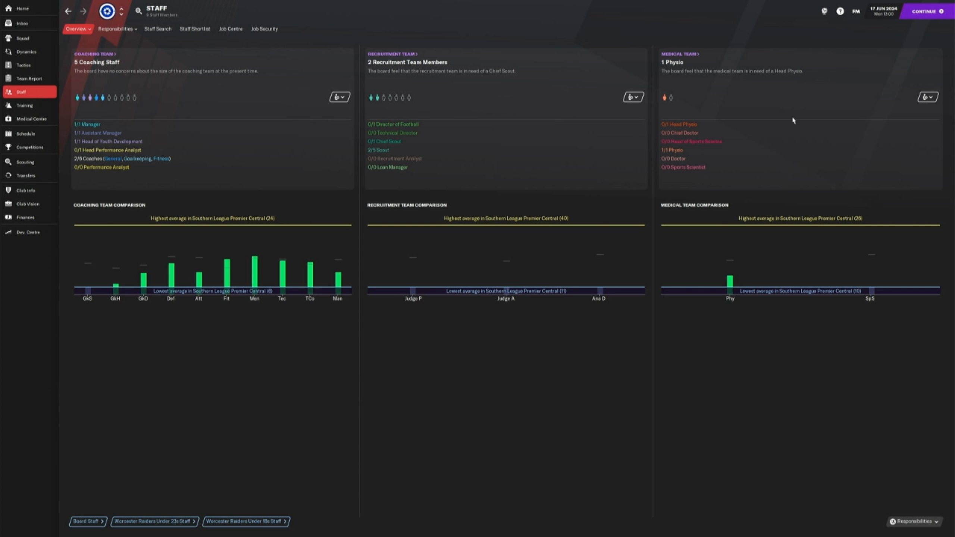
mouse_move(666, 98)
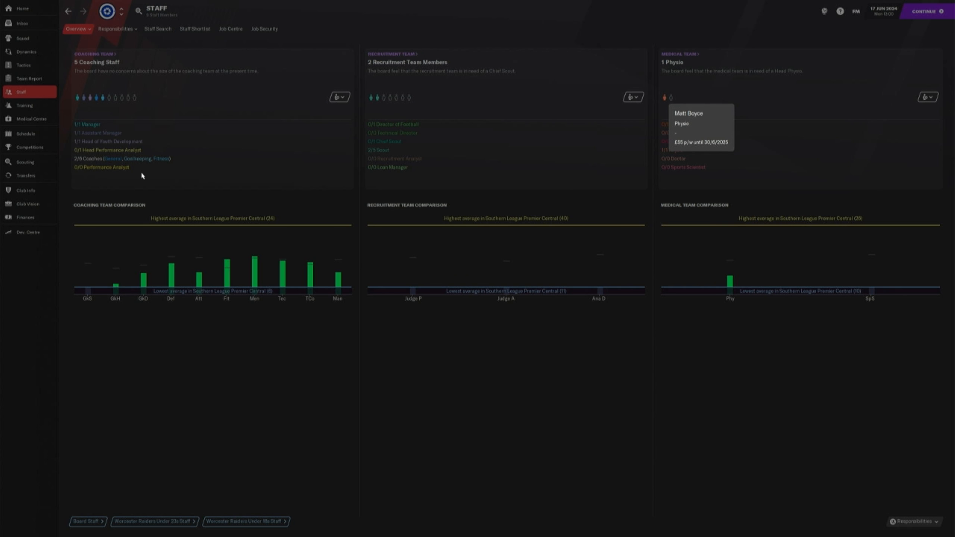
- View the manager's profile showing 62% win rate and preferred 4-1-3-2 formation
left_click(22, 8)
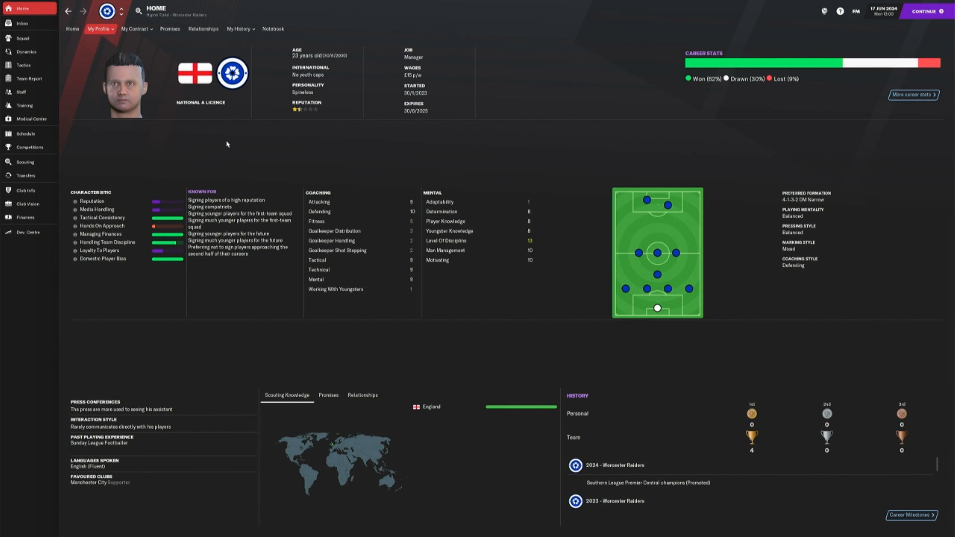
mouse_move(174, 91)
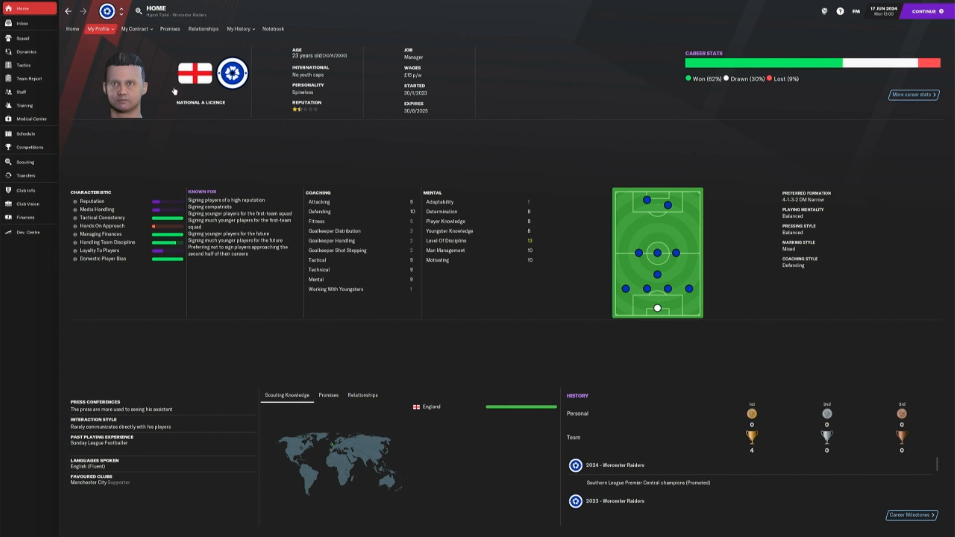
mouse_move(192, 104)
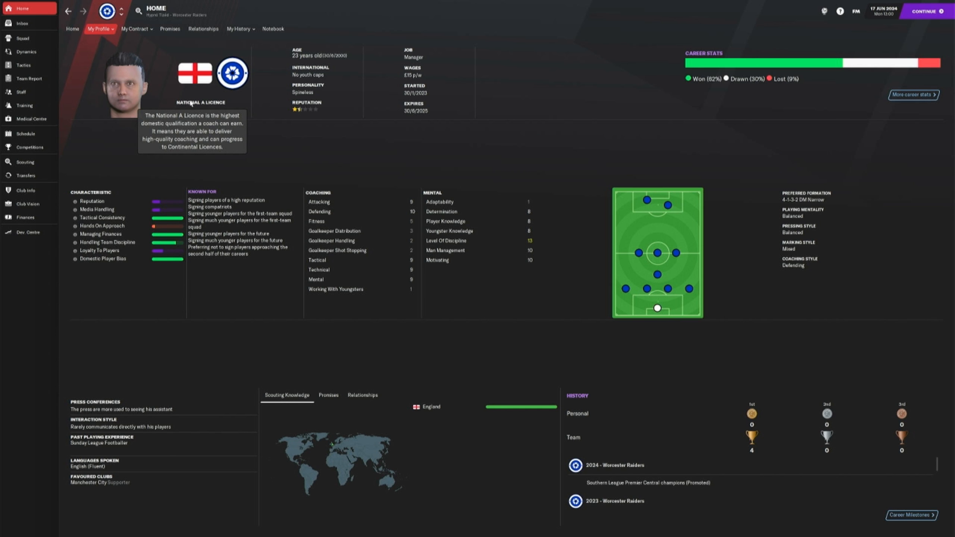
mouse_move(413, 84)
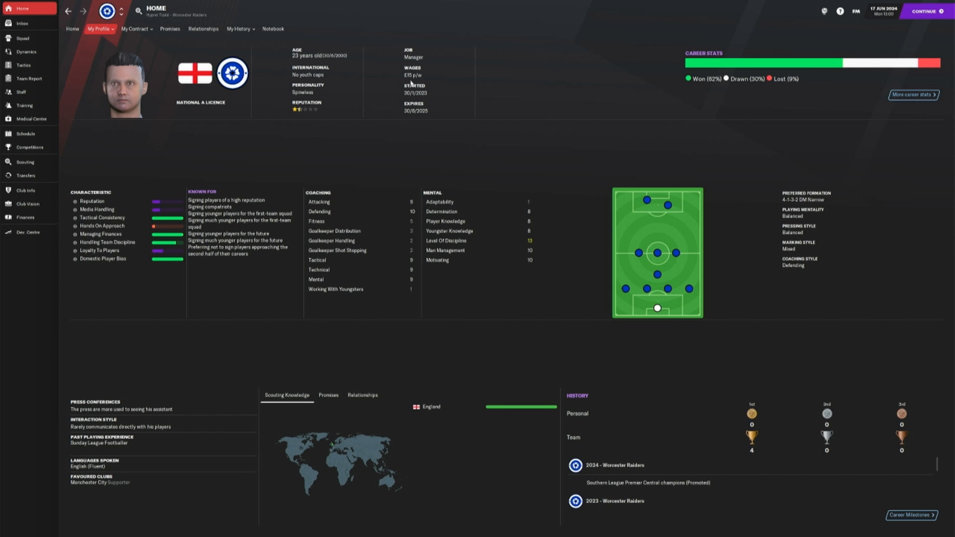
mouse_move(334, 96)
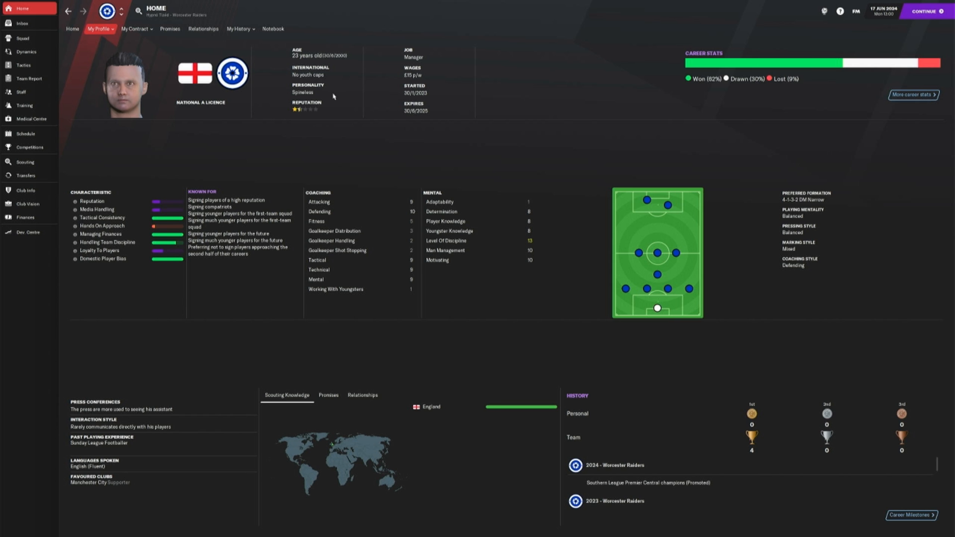
mouse_move(423, 119)
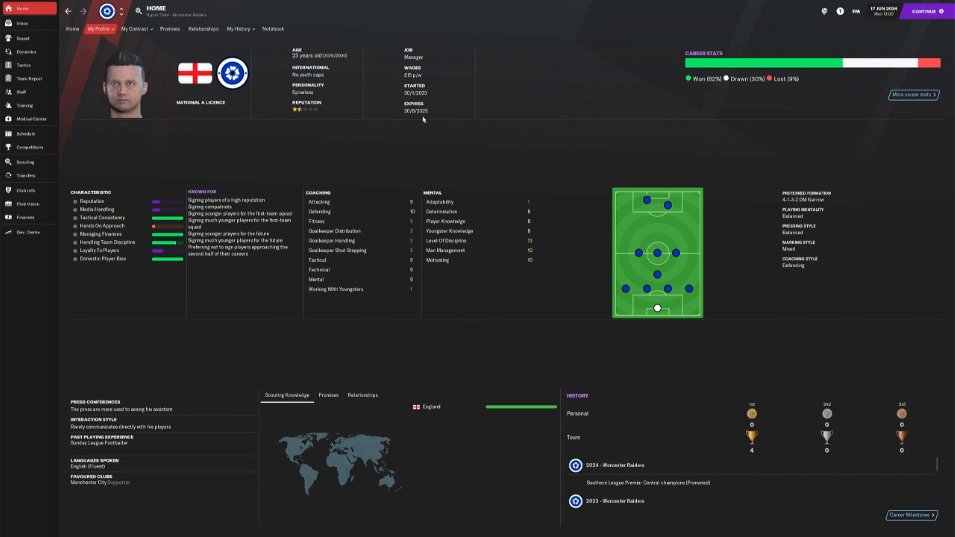
mouse_move(340, 127)
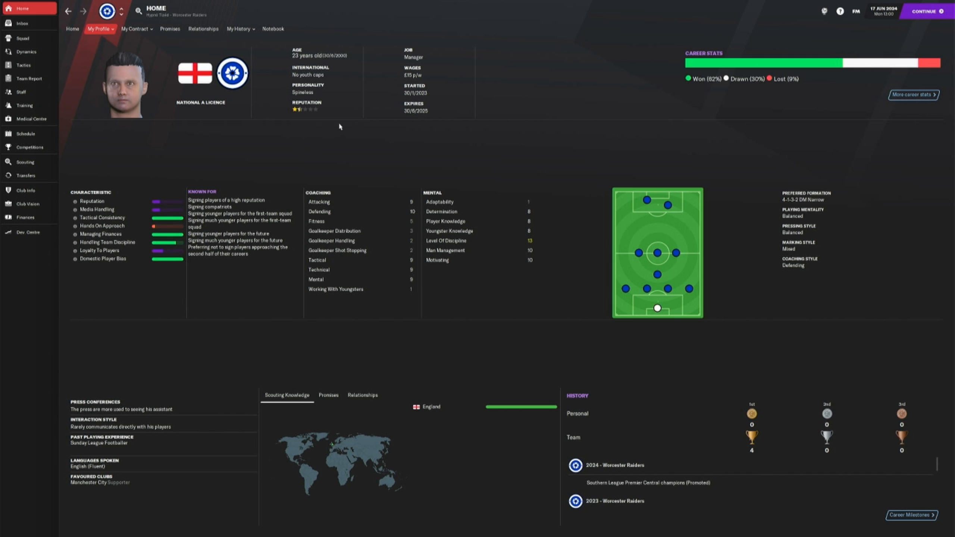
mouse_move(297, 96)
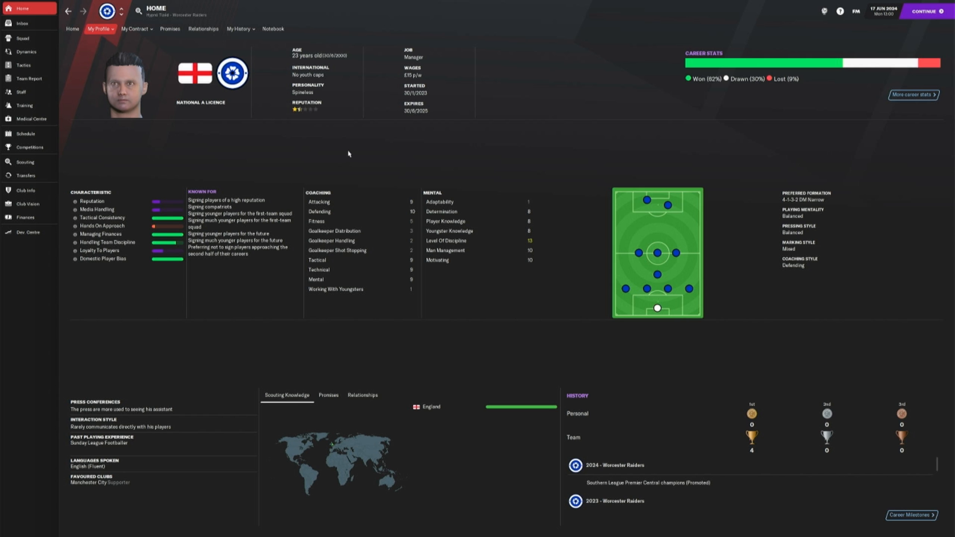
mouse_move(278, 94)
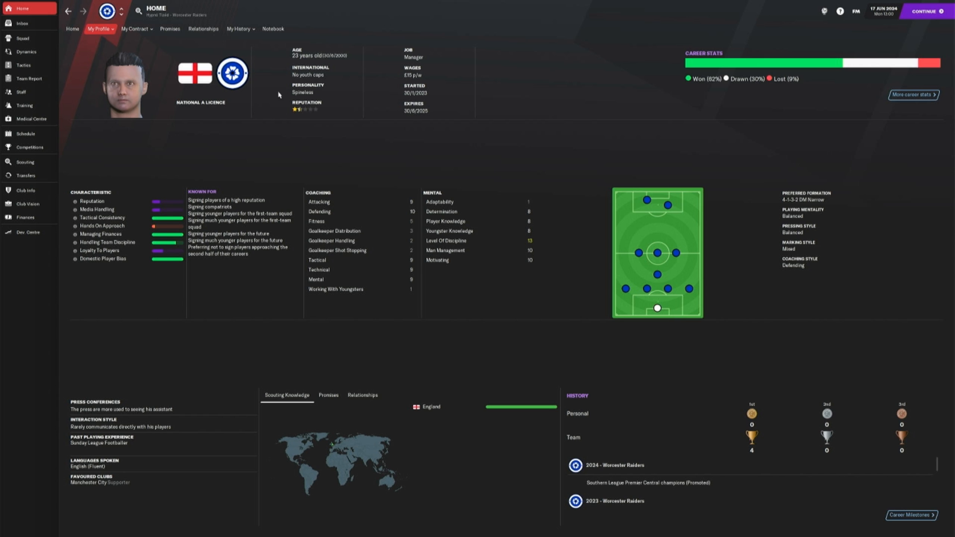
mouse_move(436, 191)
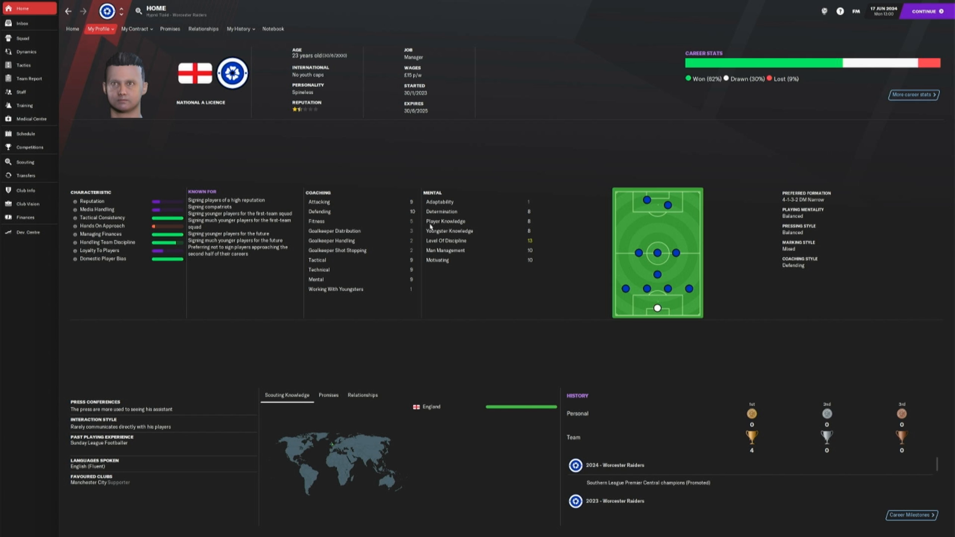
mouse_move(603, 272)
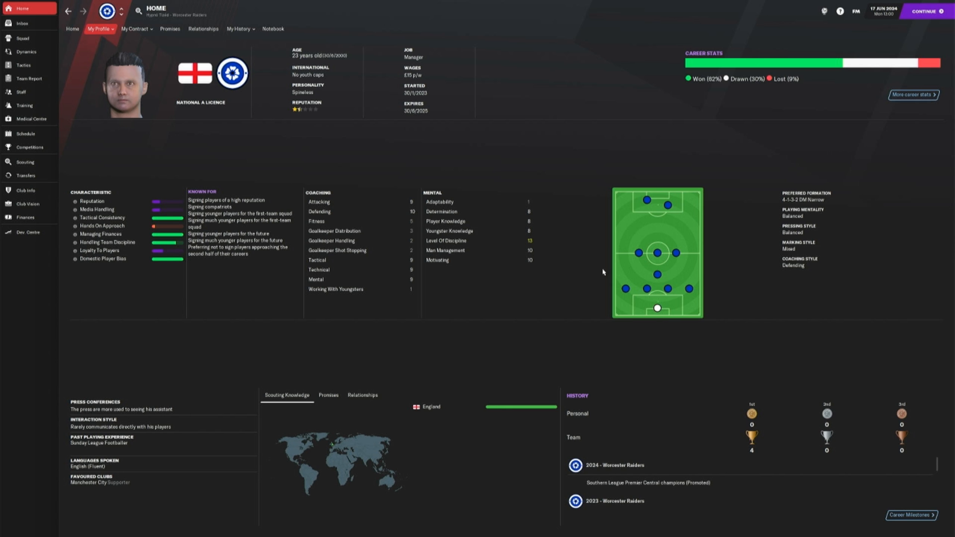
mouse_move(502, 227)
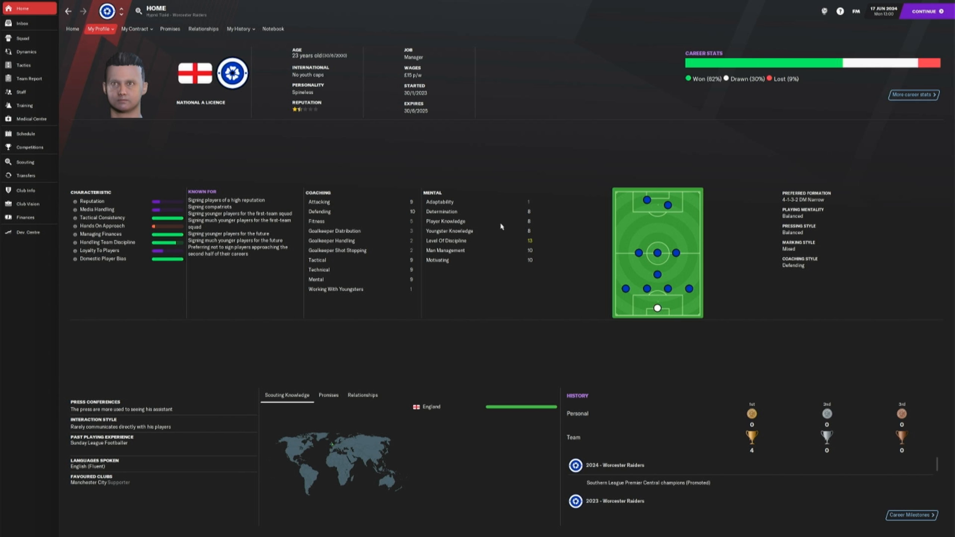
mouse_move(458, 241)
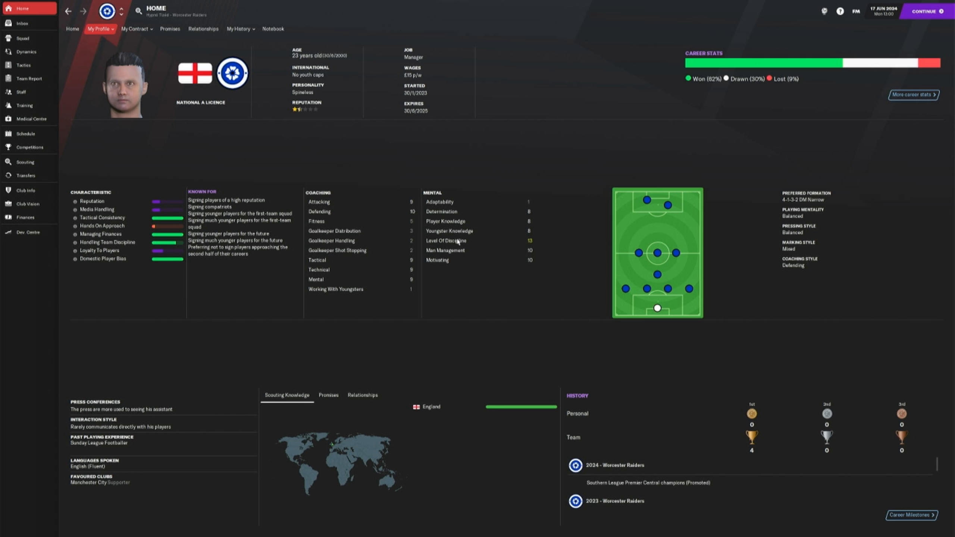
mouse_move(627, 68)
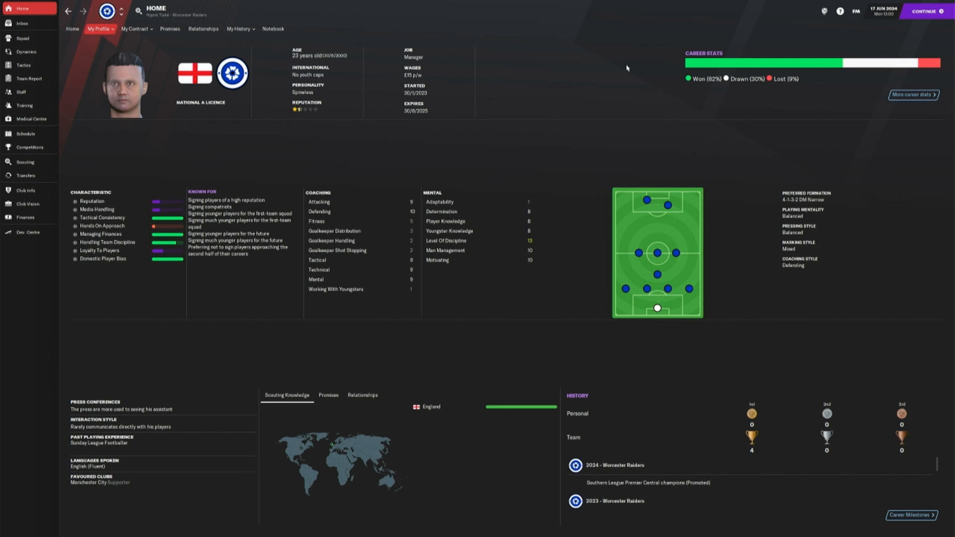
mouse_move(711, 90)
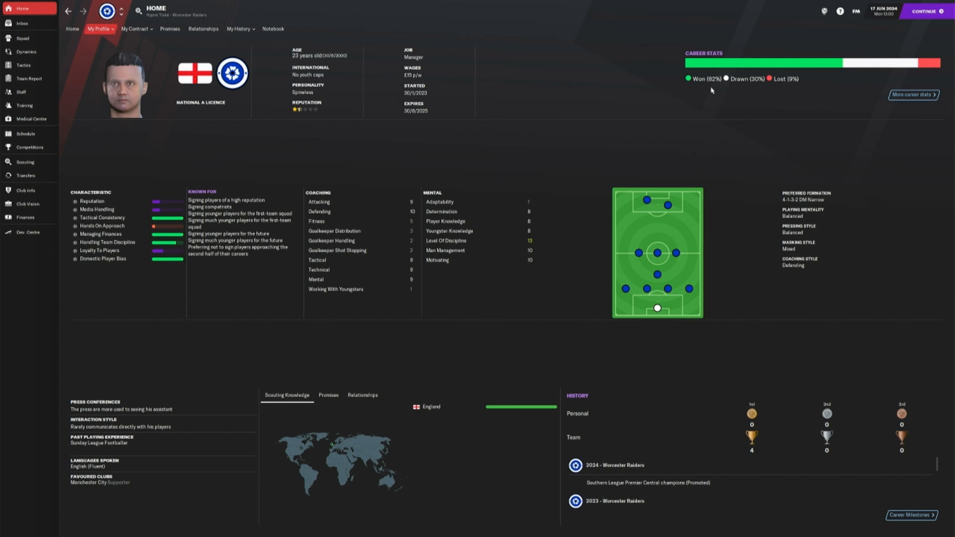
mouse_move(489, 157)
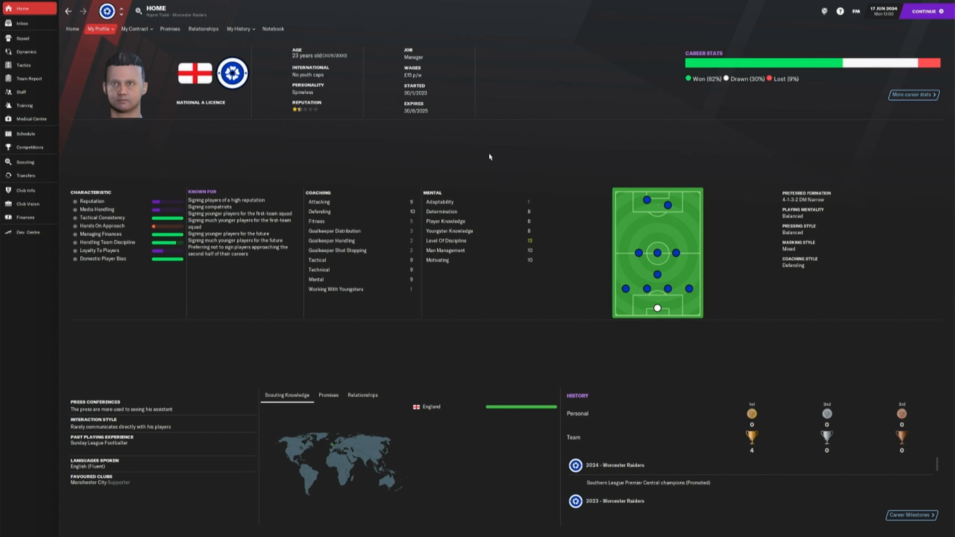
mouse_move(415, 161)
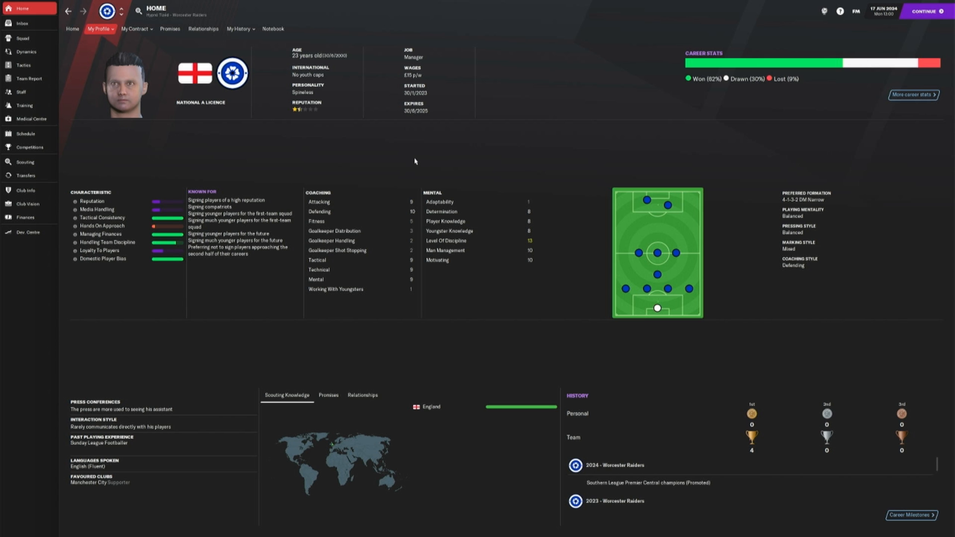
mouse_move(409, 160)
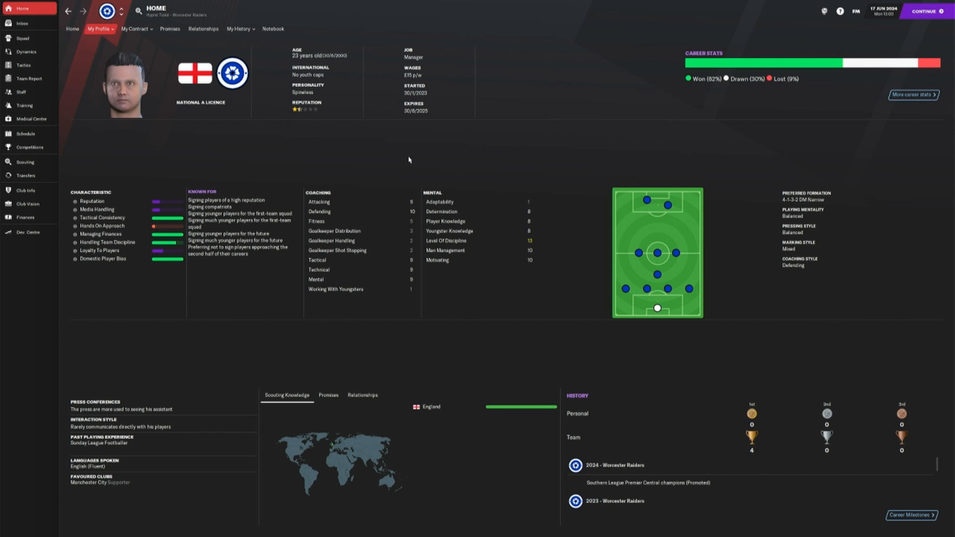
mouse_move(203, 117)
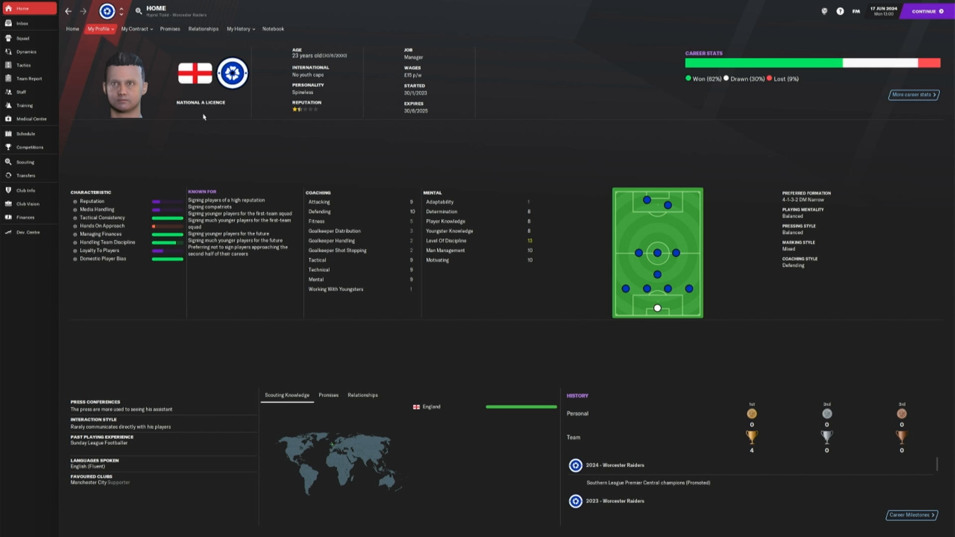
mouse_move(203, 126)
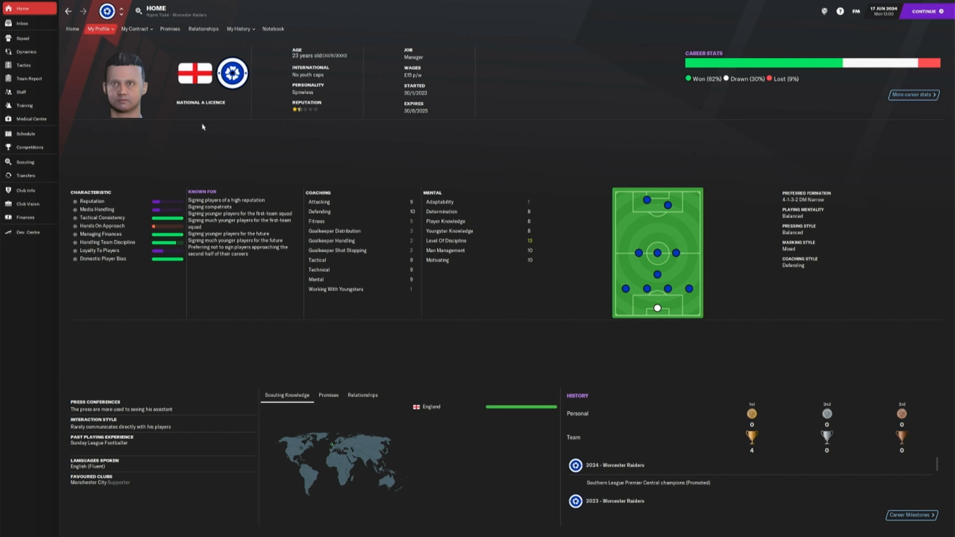
mouse_move(324, 158)
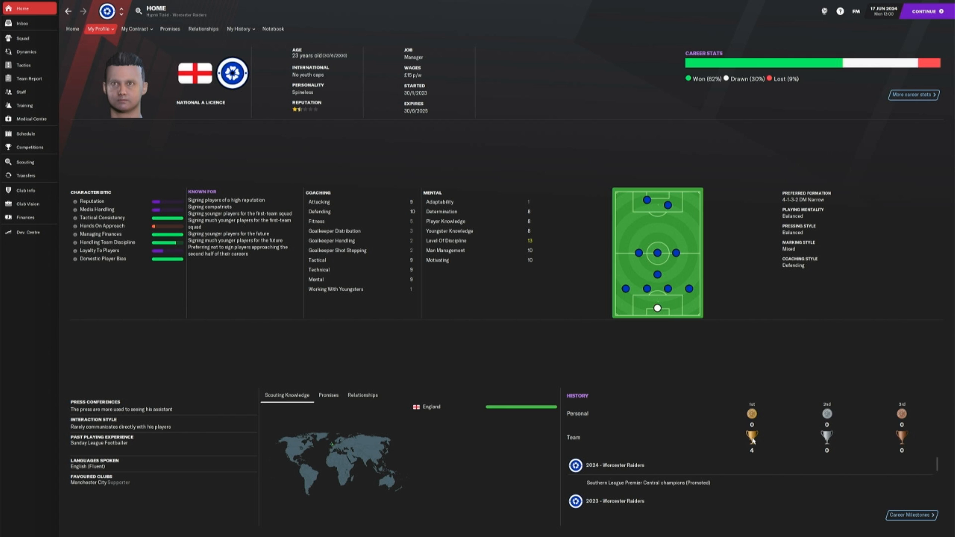
mouse_move(368, 206)
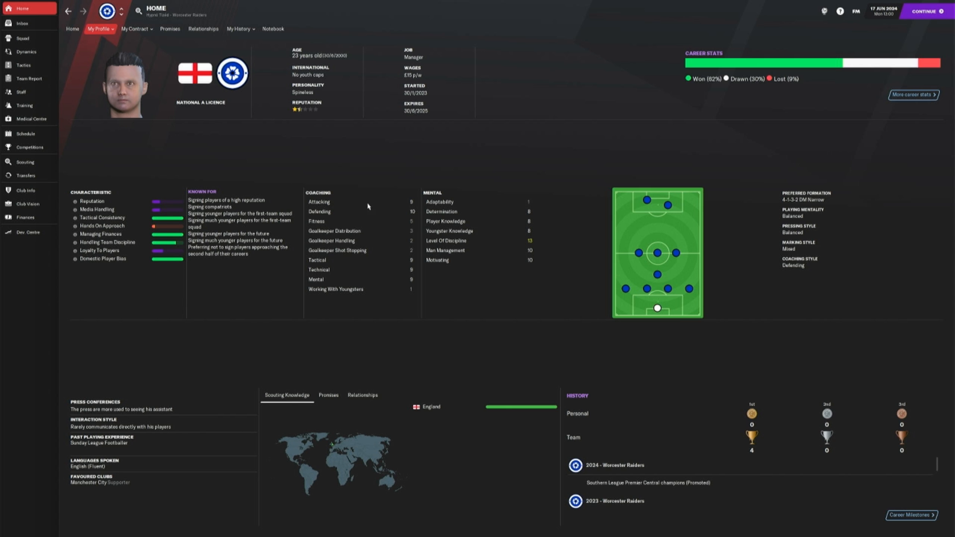
mouse_move(220, 144)
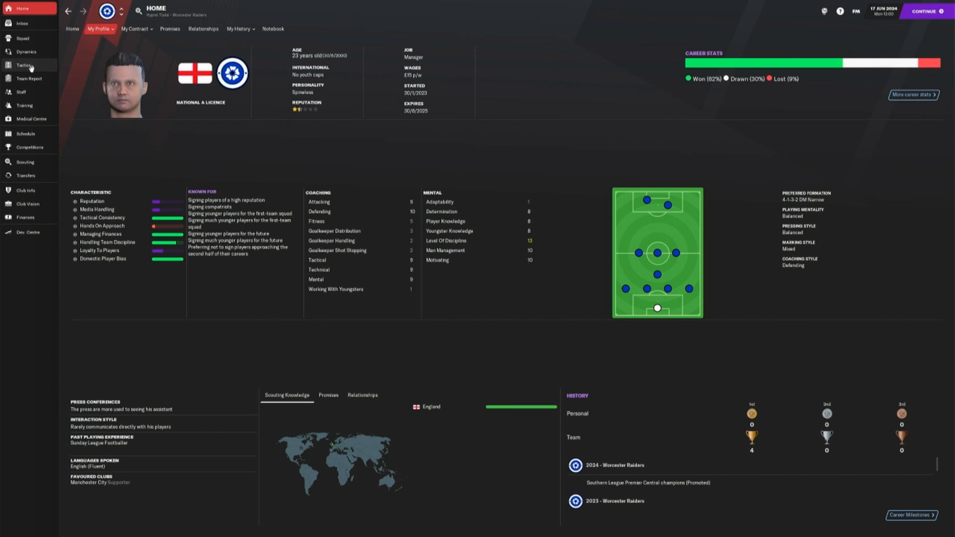
- Pass through tactics and the season schedule to the club's competitions overview
left_click(24, 65)
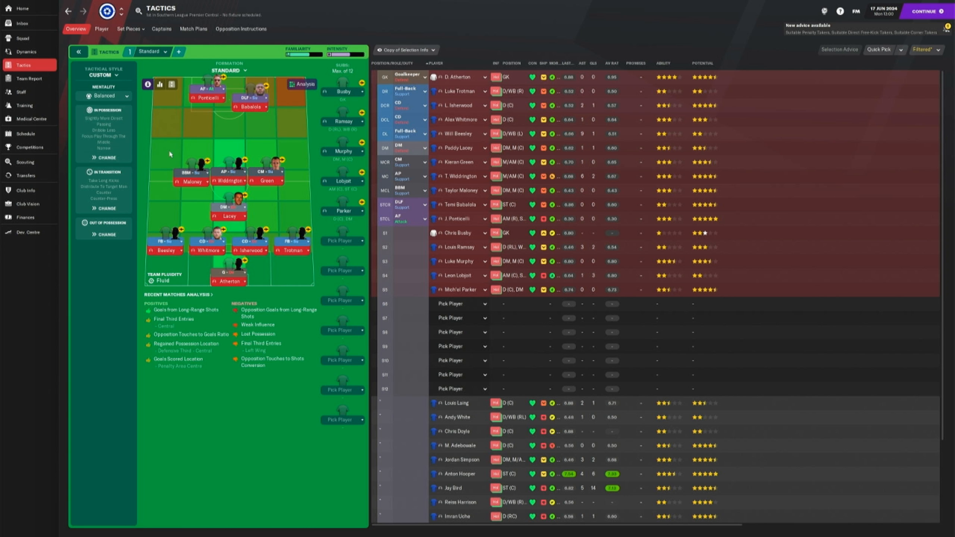
mouse_move(25, 105)
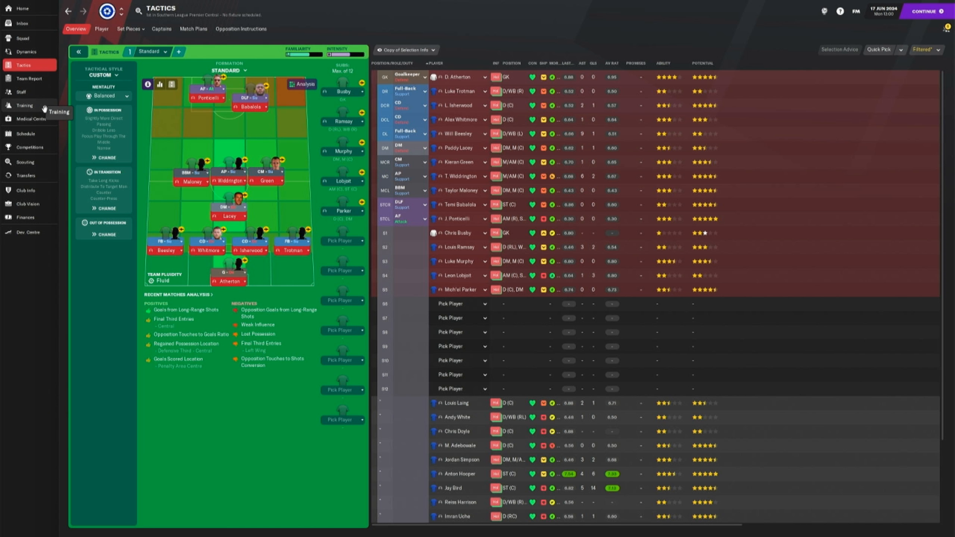
left_click(129, 29)
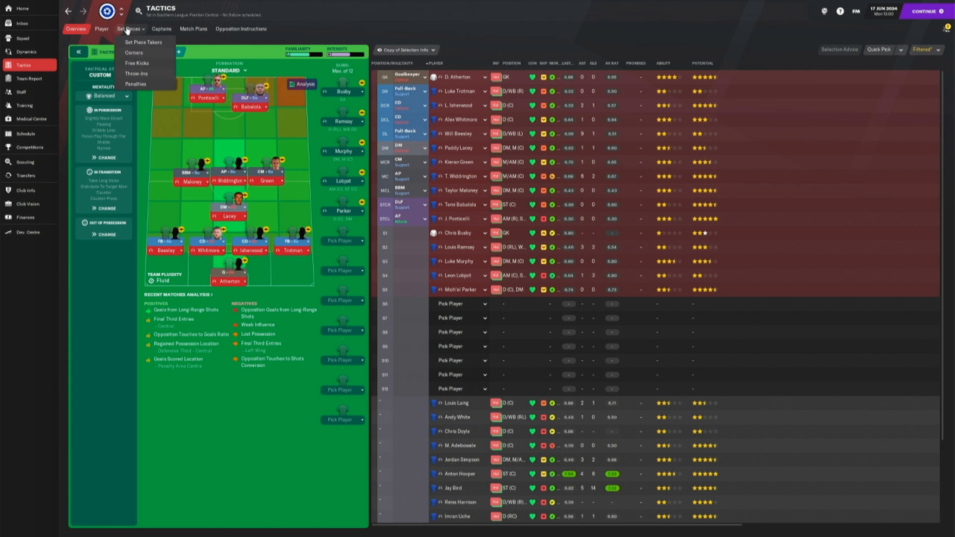
left_click(25, 134)
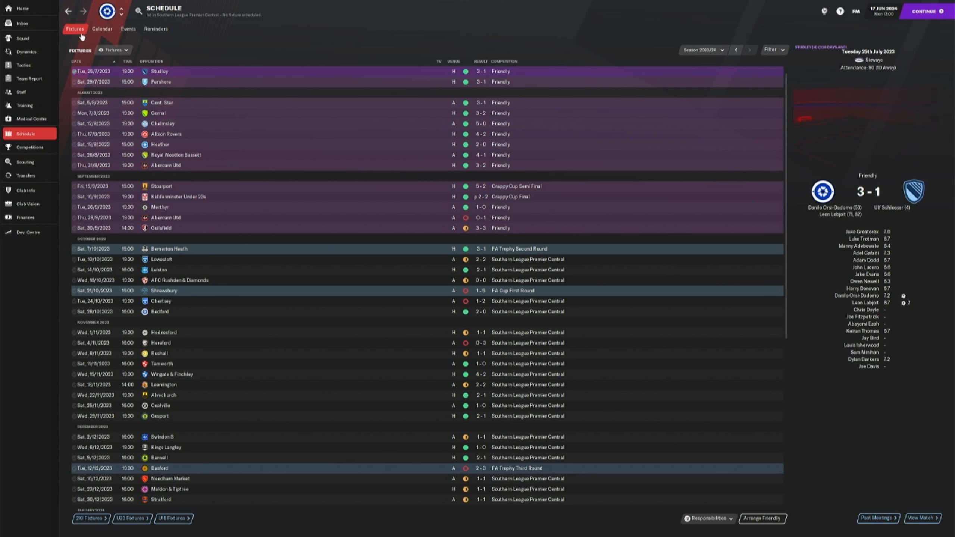
left_click(29, 147)
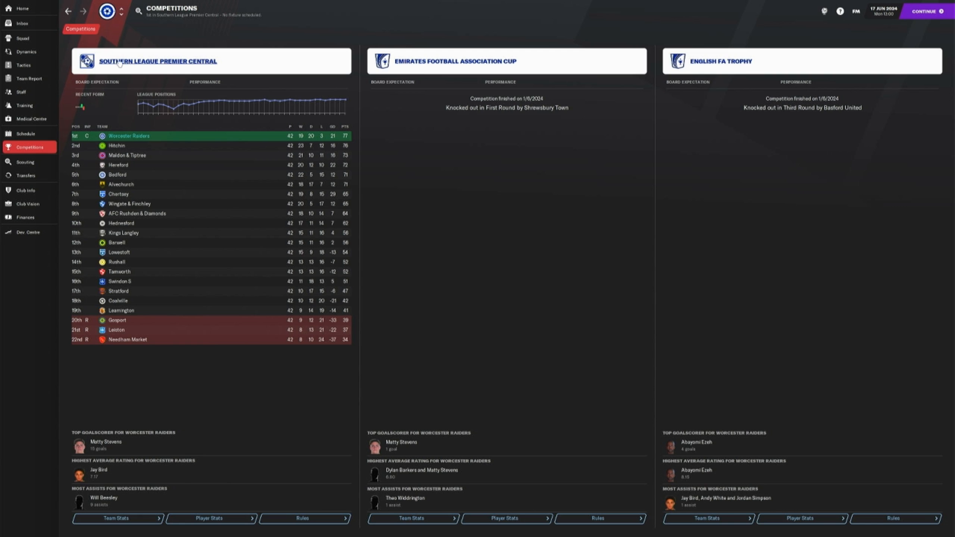
- View the Southern League Premier Central structure: 22 clubs, 1 promotion, 3 relegations
left_click(158, 61)
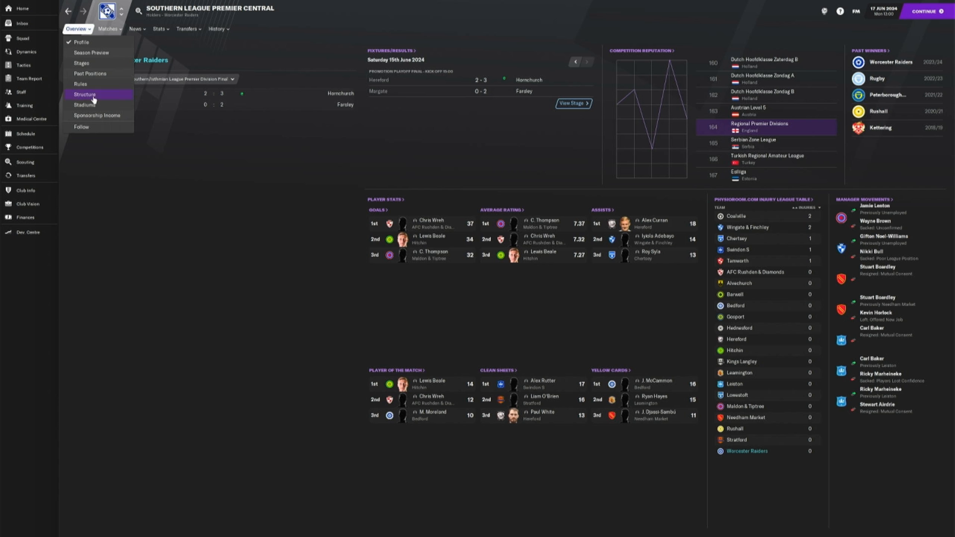
left_click(85, 95)
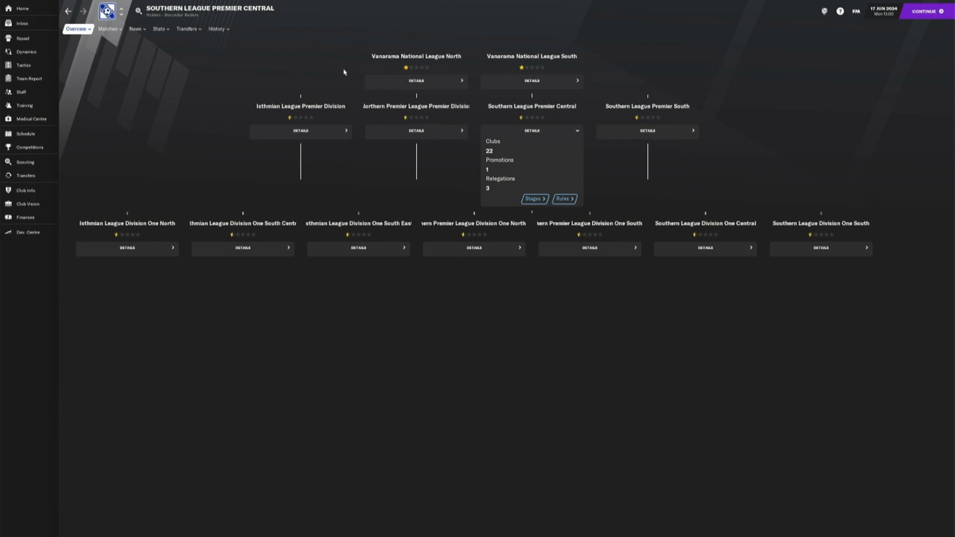
mouse_move(498, 84)
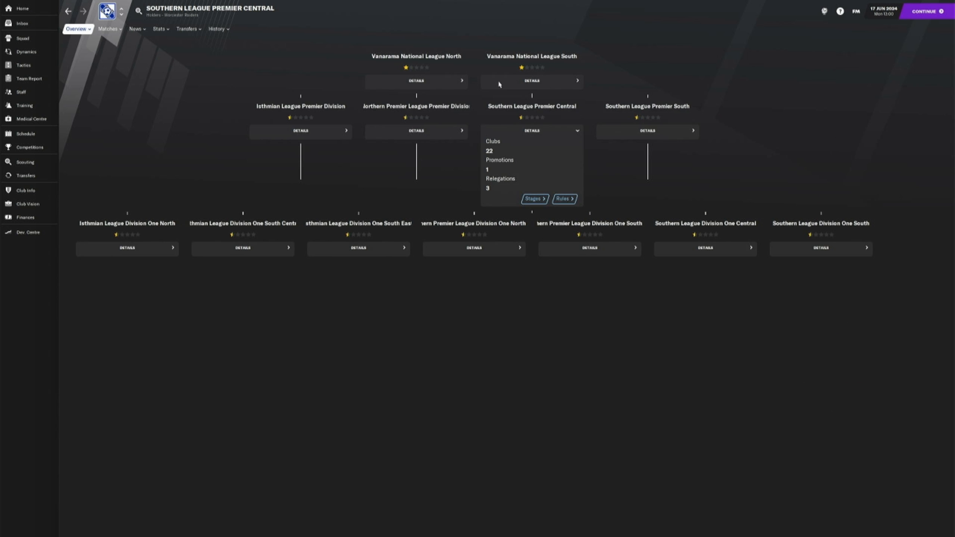
mouse_move(449, 79)
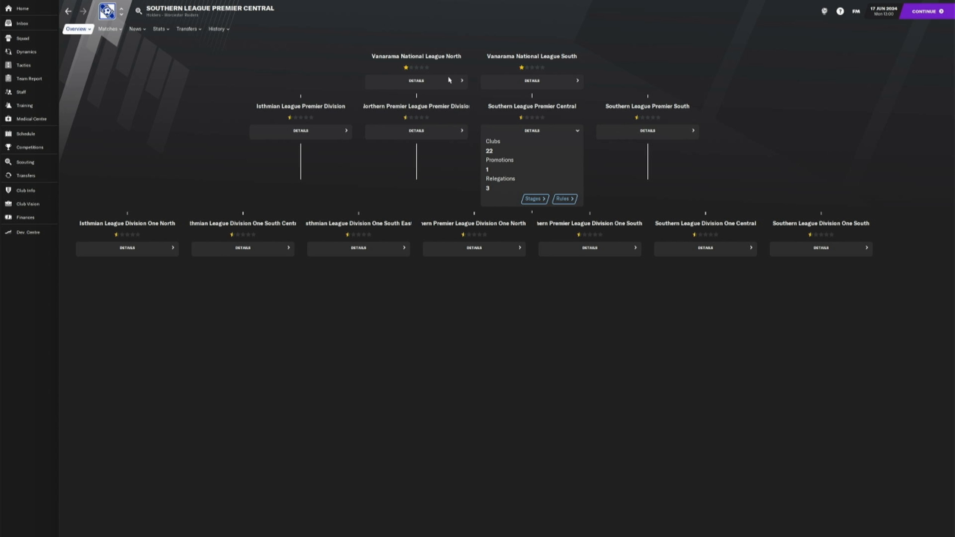
mouse_move(540, 144)
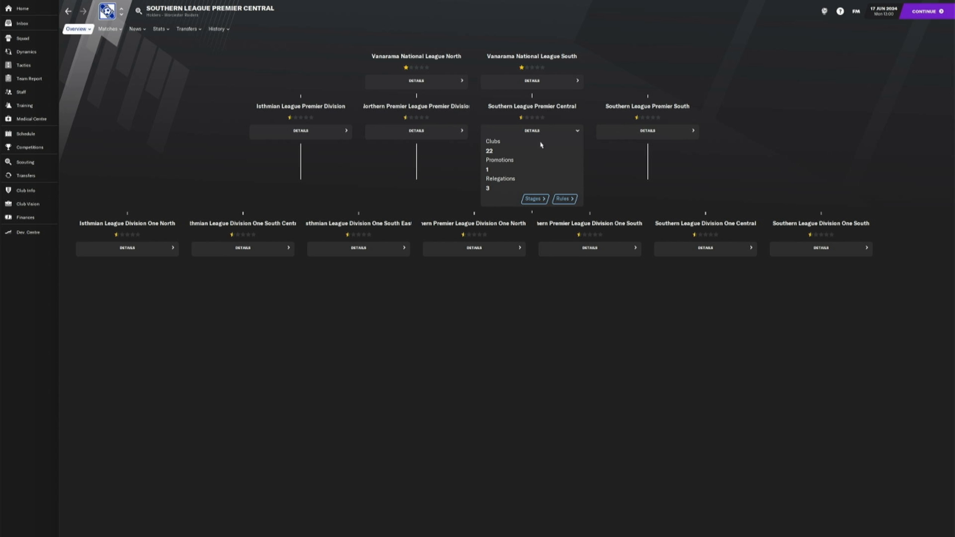
mouse_move(566, 60)
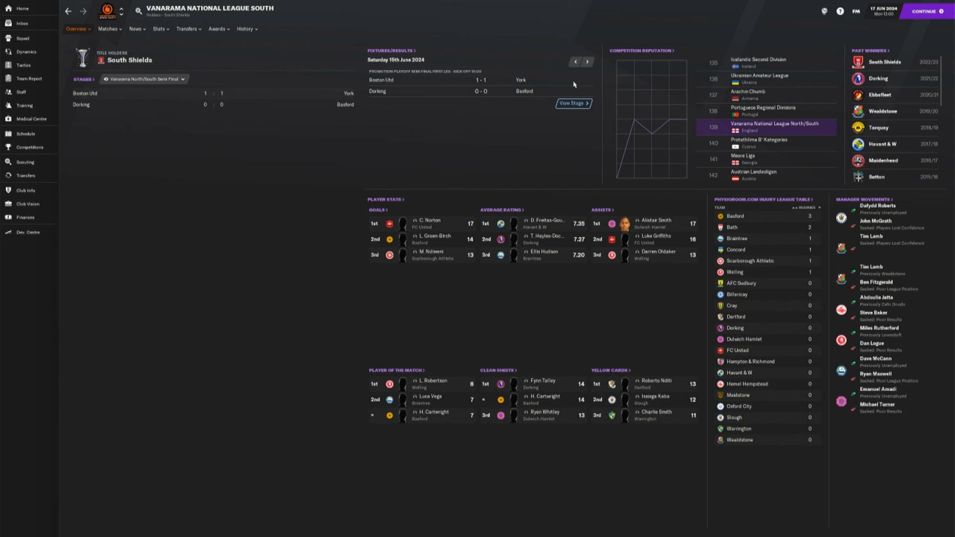
left_click(146, 78)
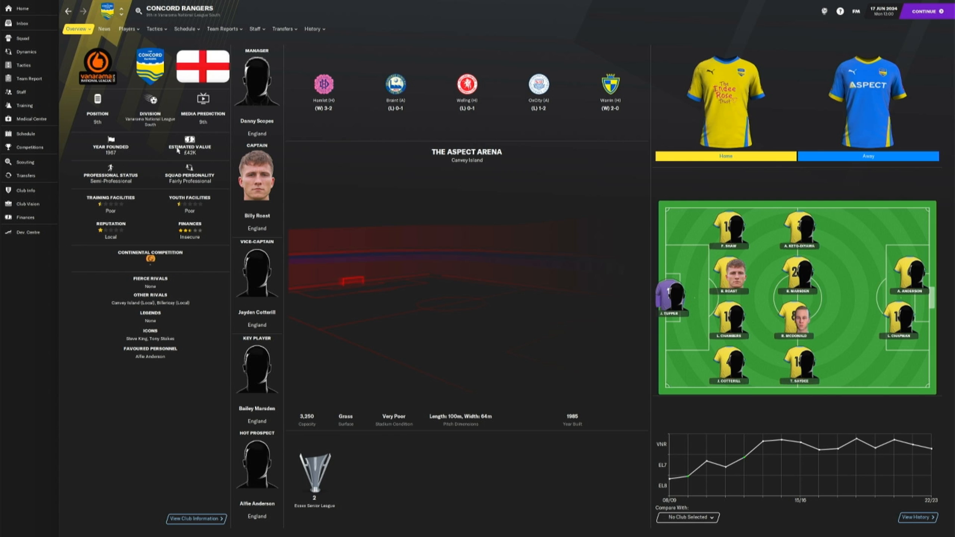
left_click(127, 28)
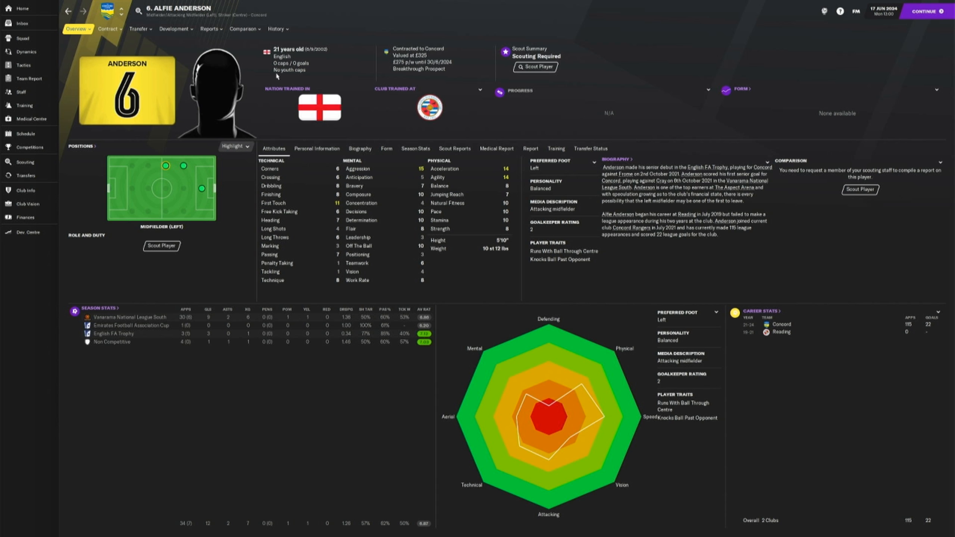
mouse_move(278, 77)
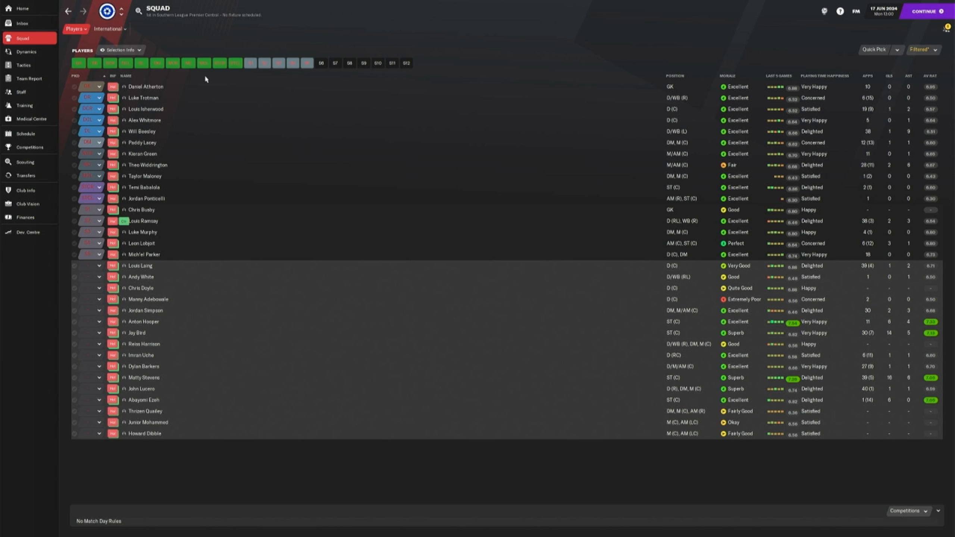
mouse_move(39, 214)
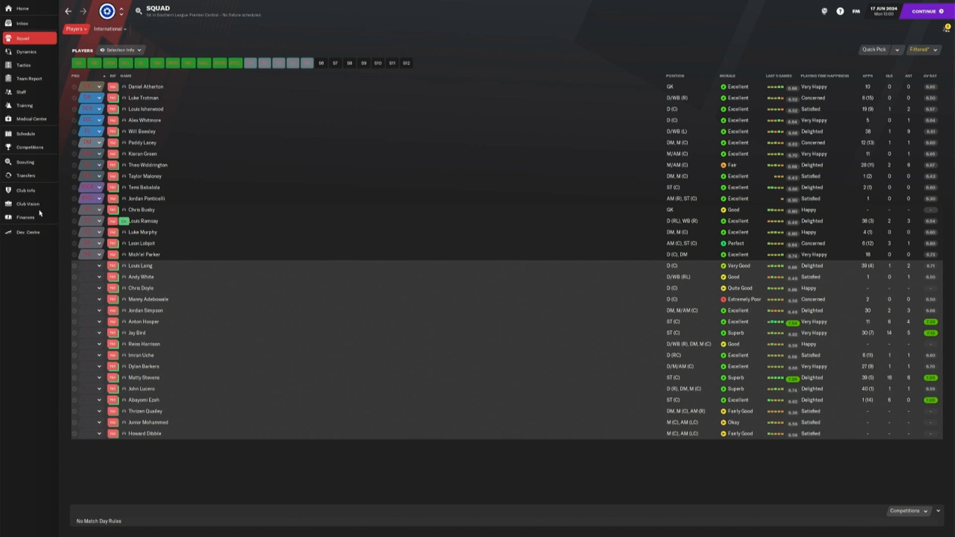
- View the board's club vision with culture goals, five-year plan and feedback
left_click(27, 204)
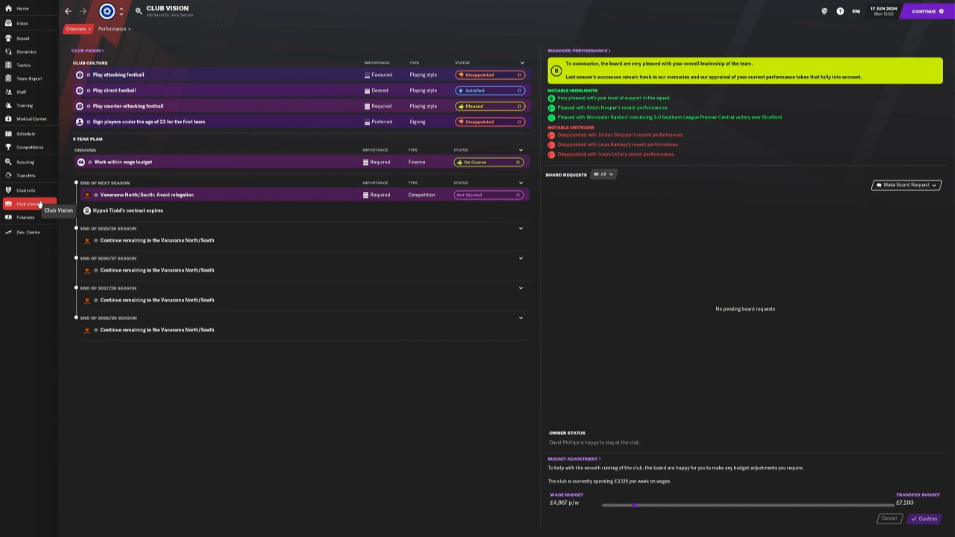
mouse_move(157, 202)
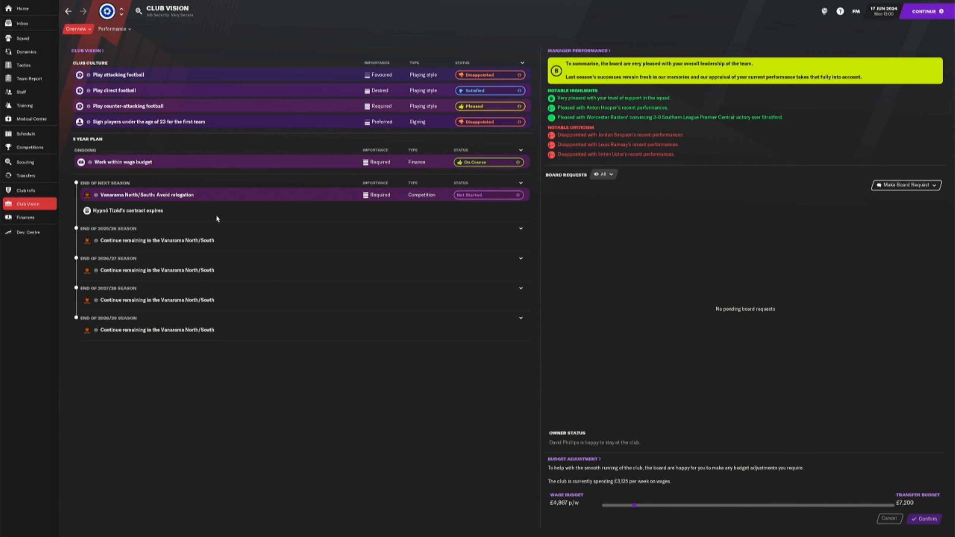
mouse_move(267, 197)
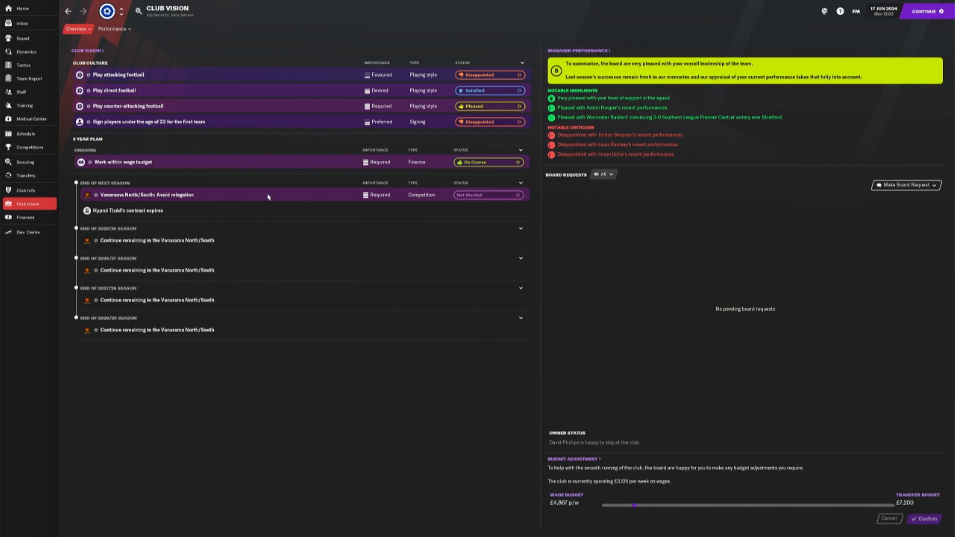
mouse_move(187, 240)
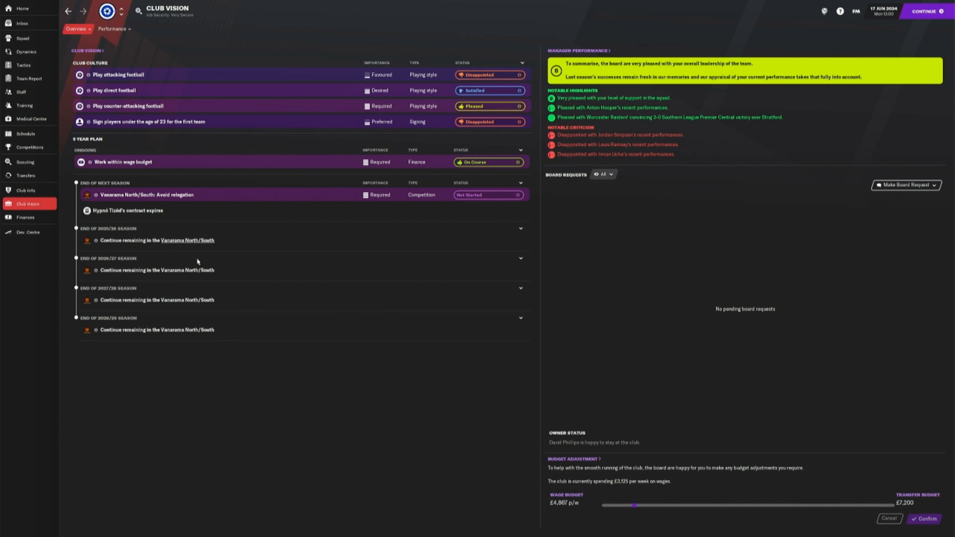
mouse_move(311, 212)
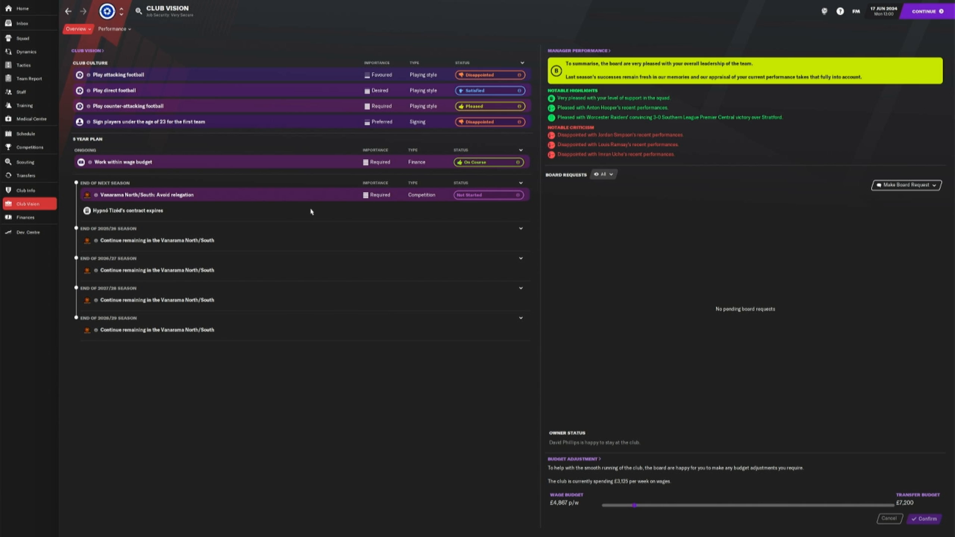